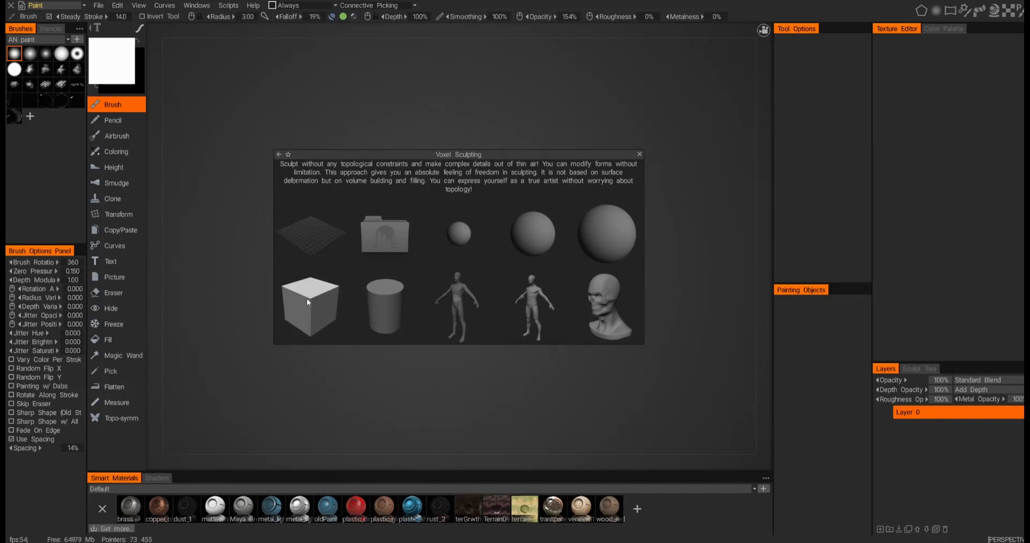
Step: Start a voxel sculpt from the cube primitive and switch to the Wet Clay brush
{"action": "left_click", "coordinate": [309, 306]}
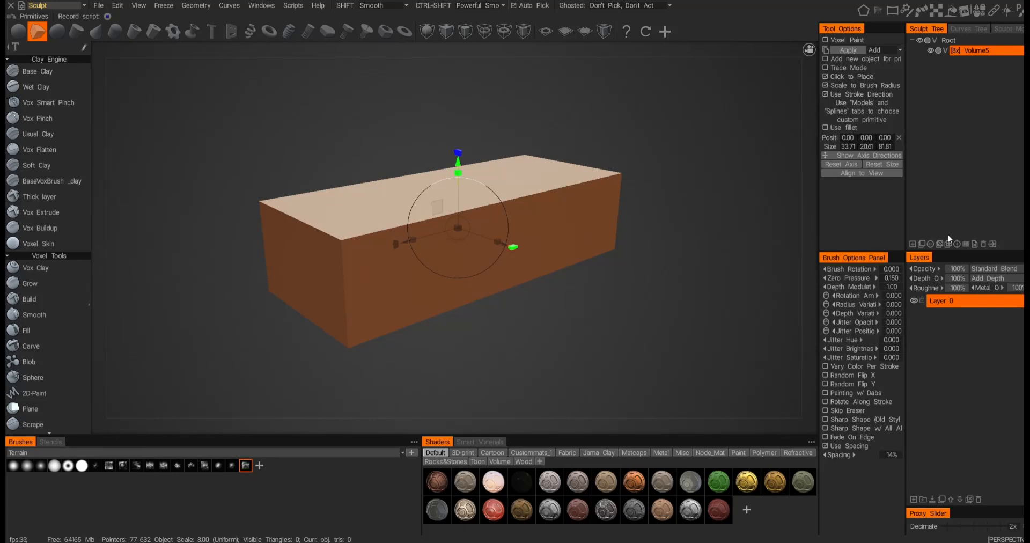
{"action": "mouse_move", "coordinate": [970, 144]}
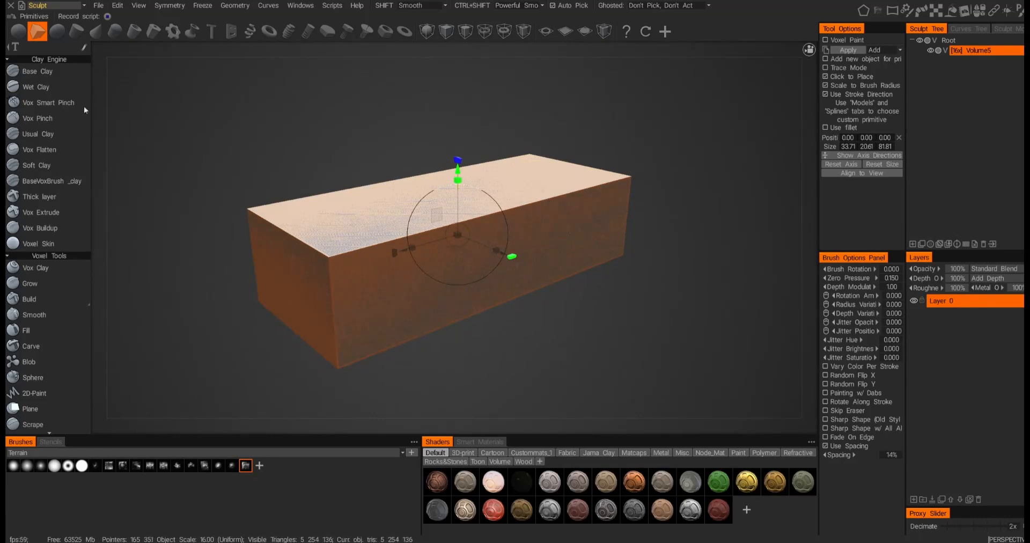
{"action": "left_click", "coordinate": [38, 118]}
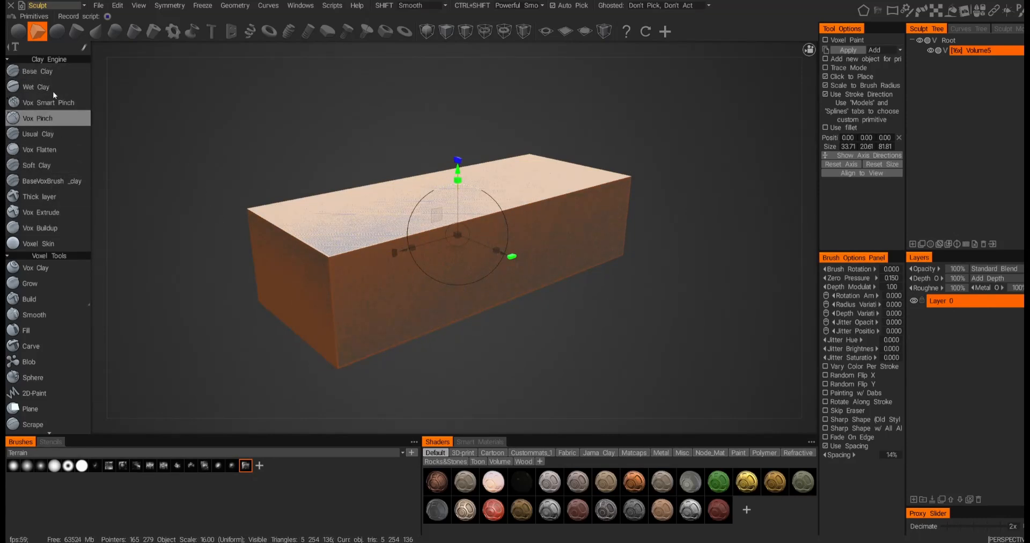
{"action": "mouse_move", "coordinate": [35, 86]}
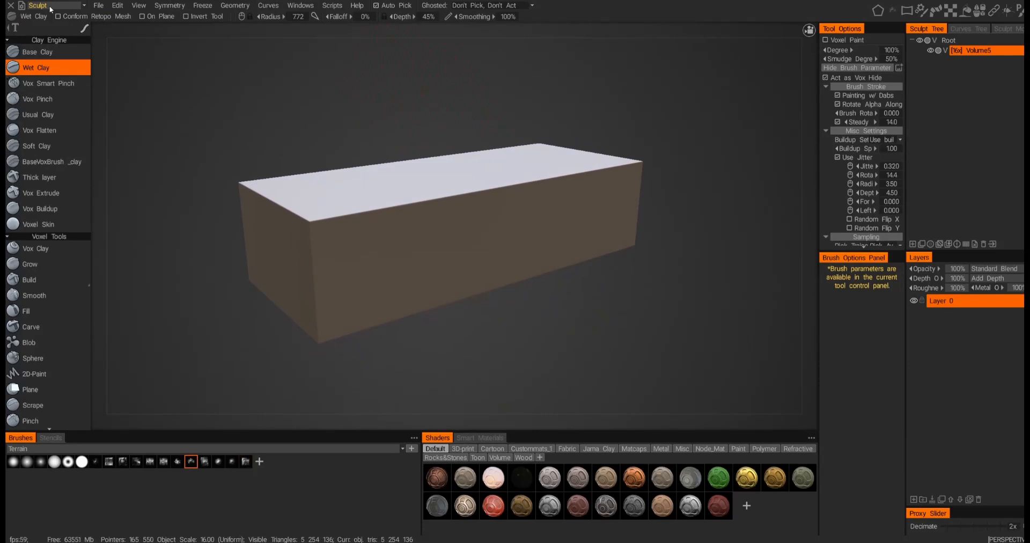
{"action": "mouse_move", "coordinate": [522, 346]}
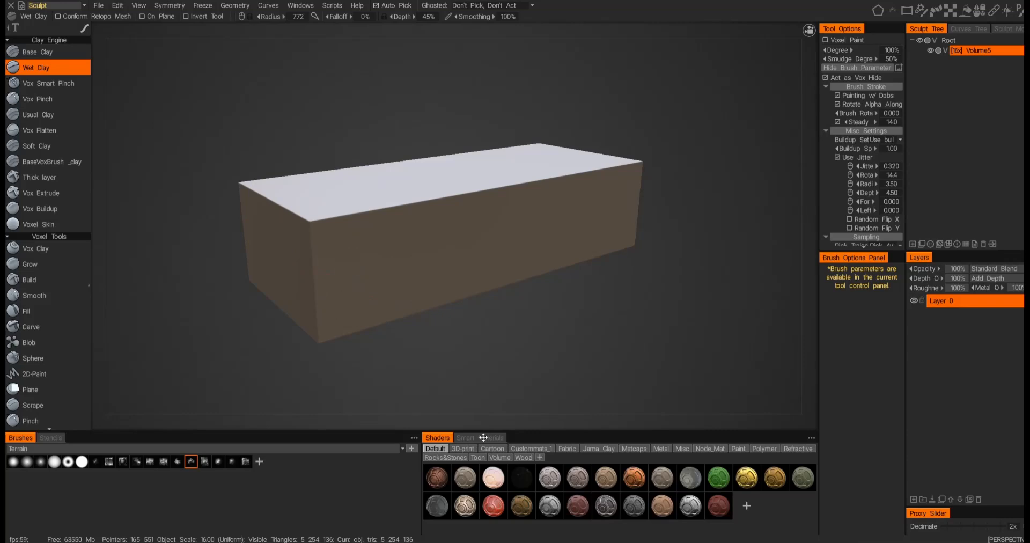
Step: Show Smart Materials and pick BrickTest after briefly trying a red plastic material
{"action": "left_click", "coordinate": [479, 438]}
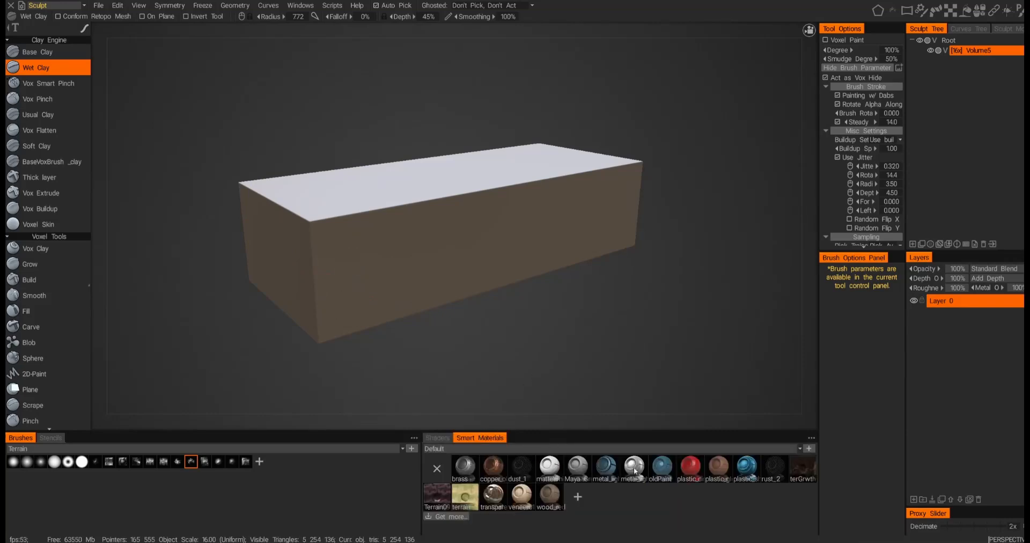
{"action": "left_click", "coordinate": [688, 469]}
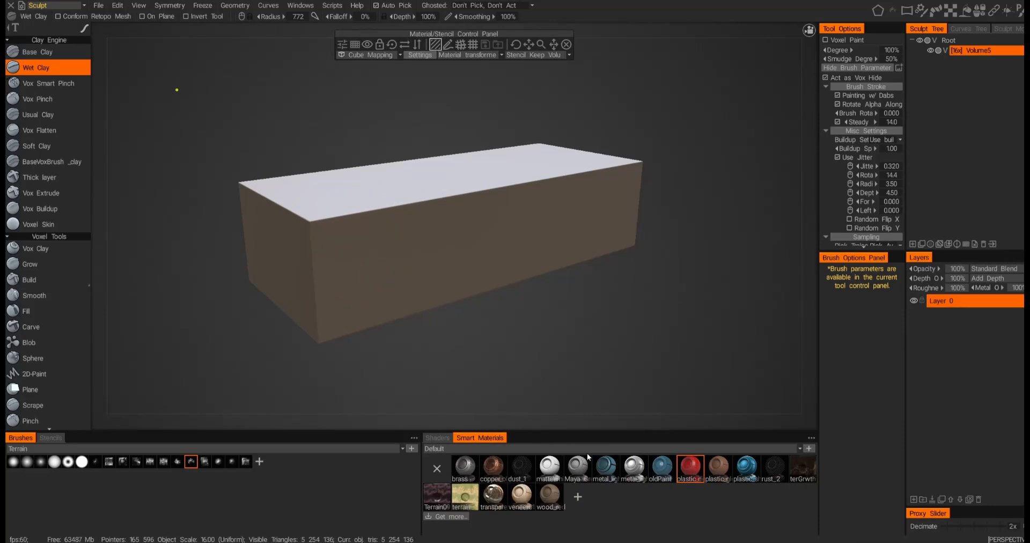
{"action": "mouse_move", "coordinate": [600, 512]}
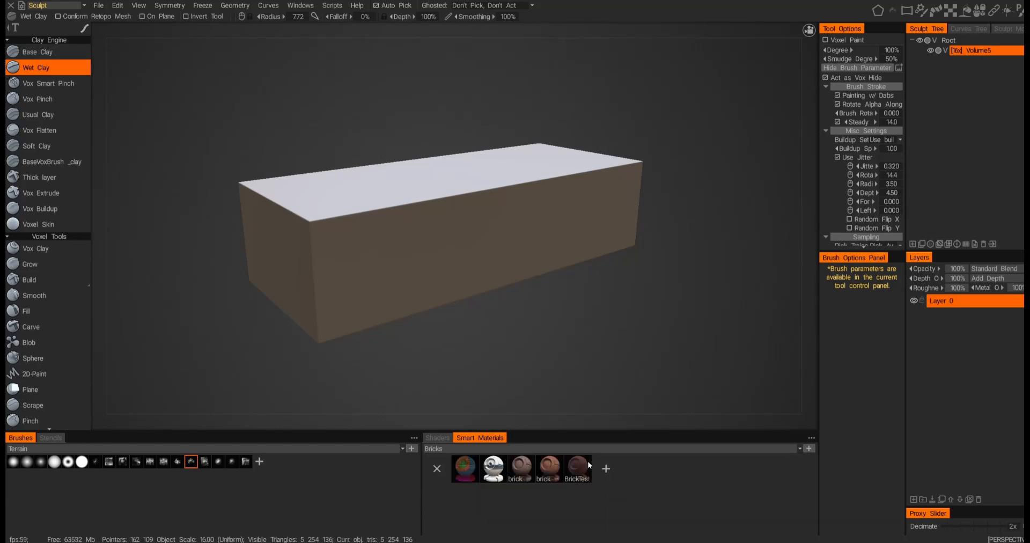
{"action": "mouse_move", "coordinate": [631, 478]}
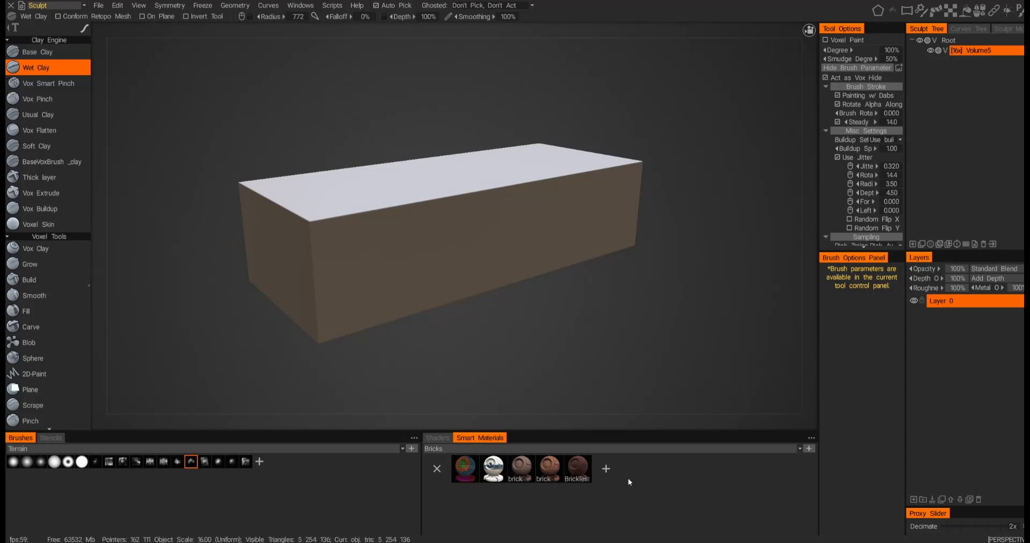
{"action": "left_click", "coordinate": [574, 468]}
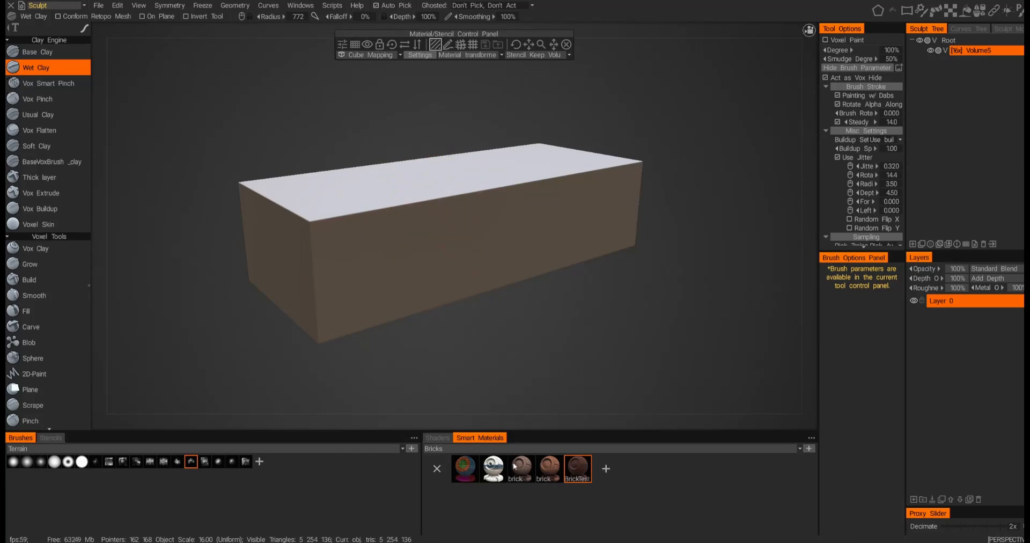
{"action": "mouse_move", "coordinate": [577, 468]}
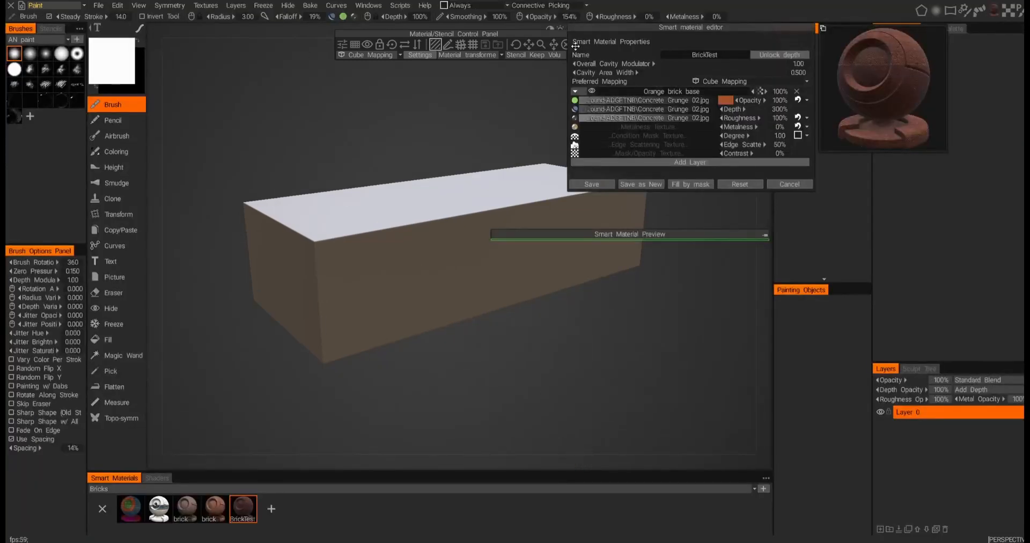
Step: Move the BrickTest material editor aside and place its preview over the brick
{"action": "left_click_drag", "start_coordinate": [713, 27], "coordinate": [706, 269]}
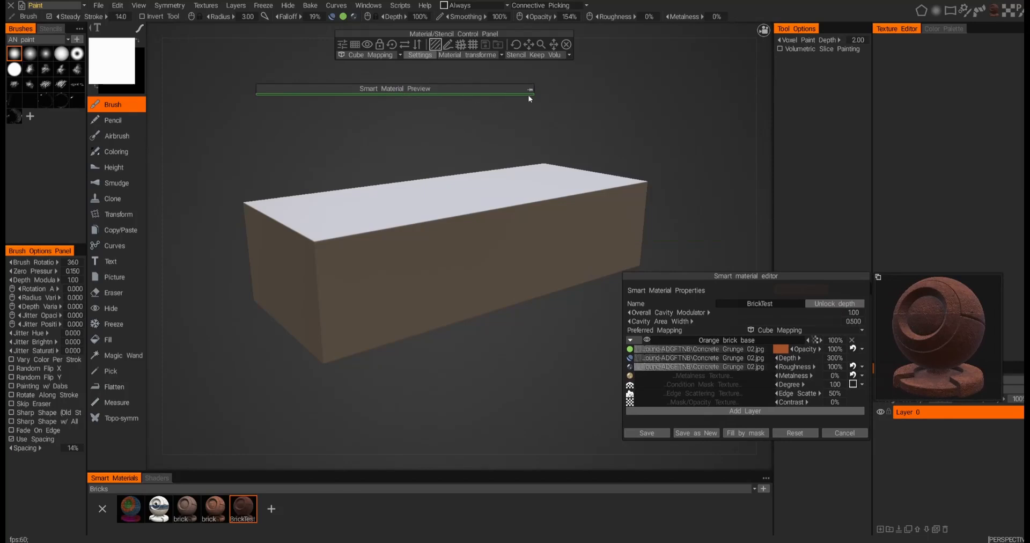
{"action": "left_click_drag", "start_coordinate": [528, 89], "coordinate": [512, 149]}
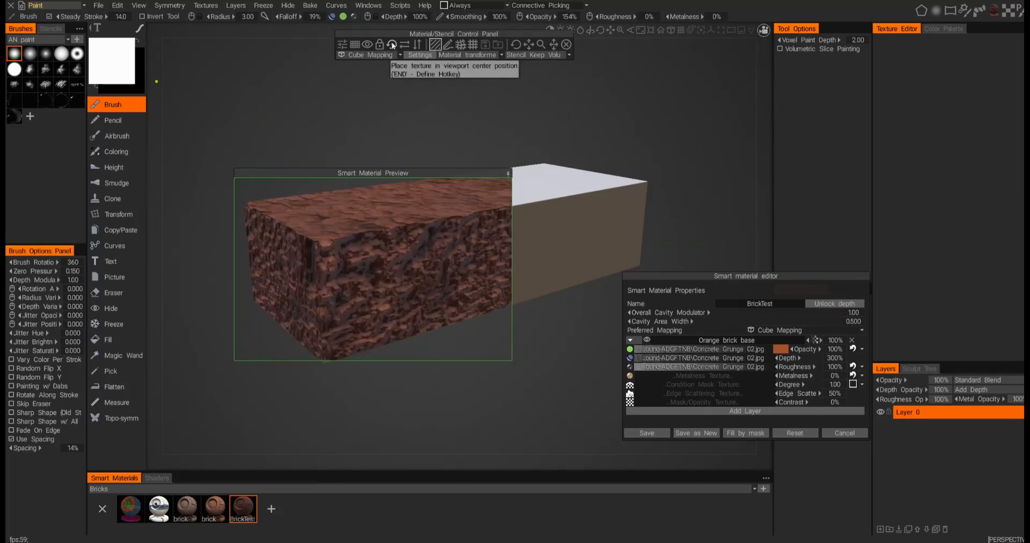
{"action": "mouse_move", "coordinate": [506, 122]}
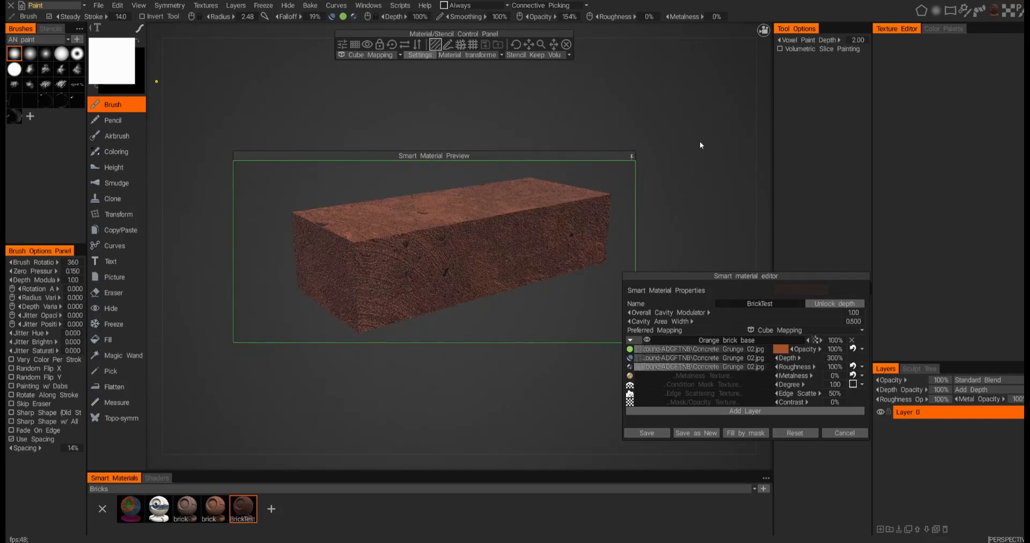
{"action": "mouse_move", "coordinate": [692, 195]}
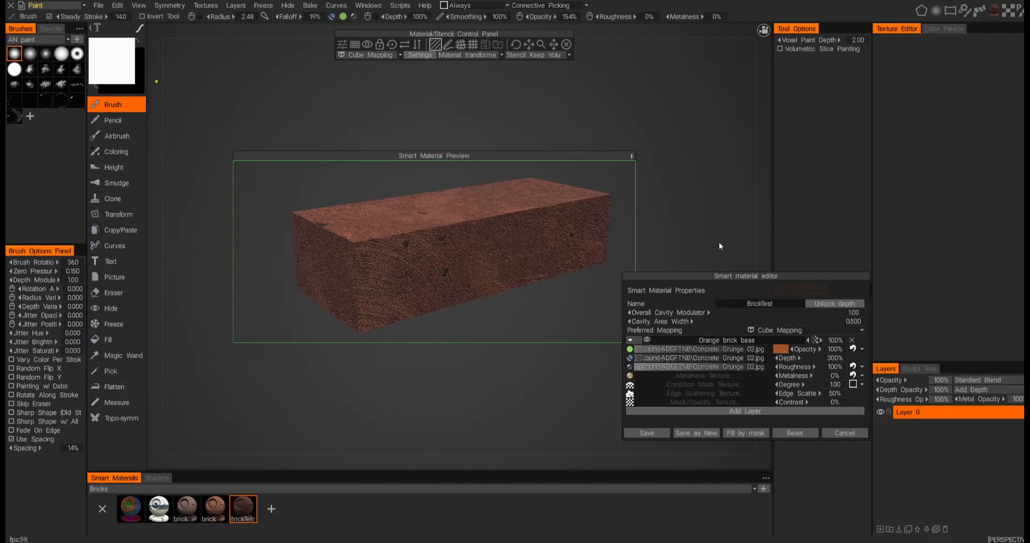
{"action": "mouse_move", "coordinate": [764, 270]}
{"action": "type", "text": "40"}
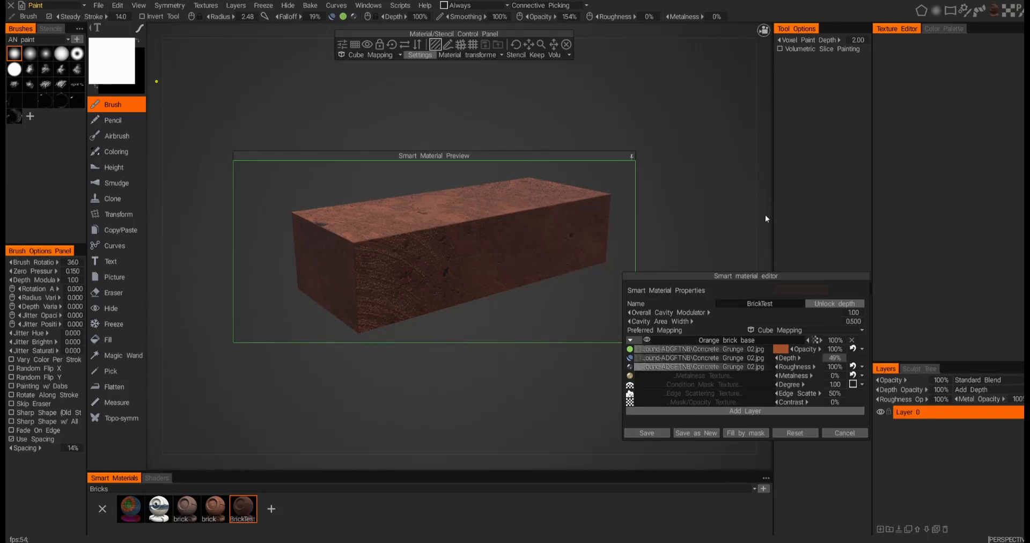
{"action": "mouse_move", "coordinate": [672, 203]}
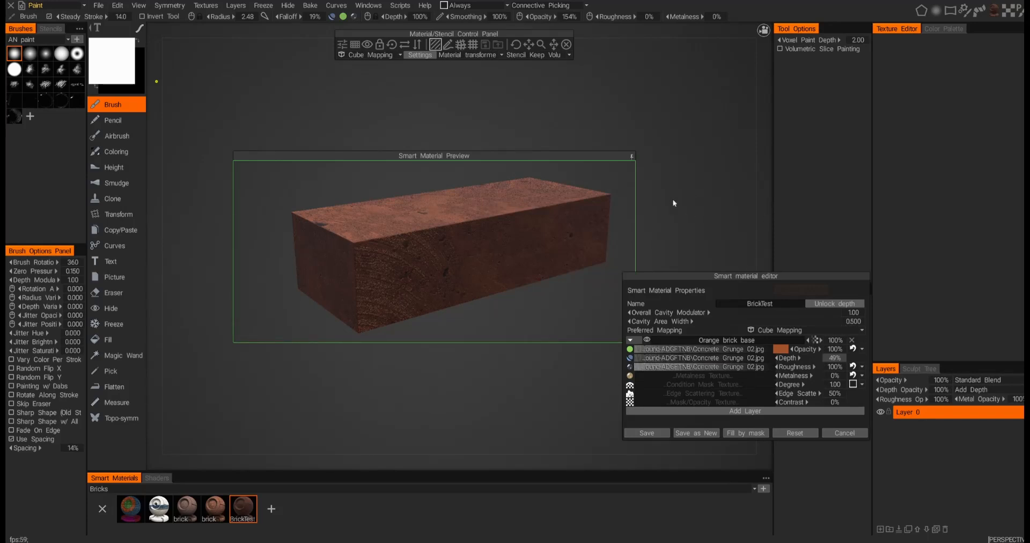
Step: Switch to the Fill tool and add a new paint layer
{"action": "left_click", "coordinate": [108, 339]}
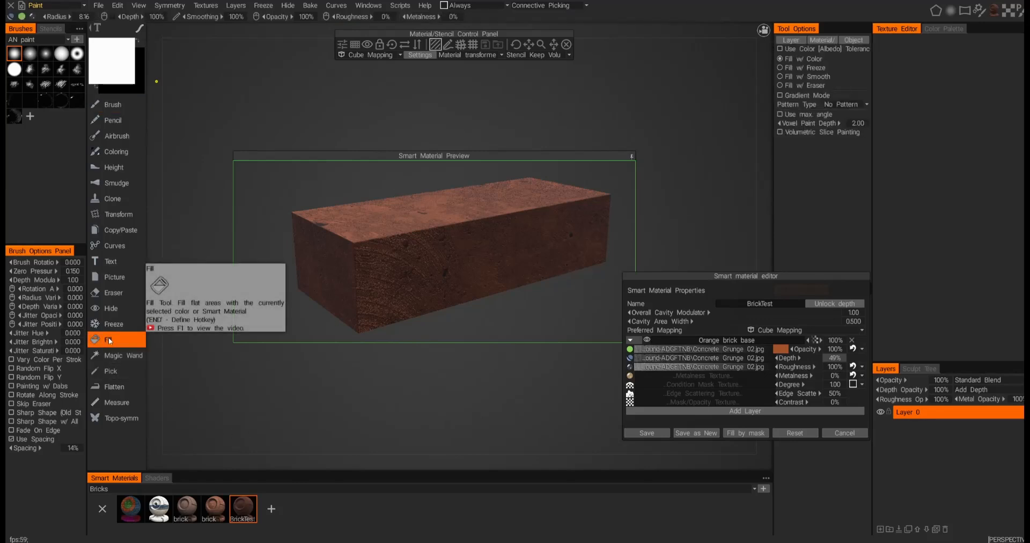
{"action": "mouse_move", "coordinate": [200, 408]}
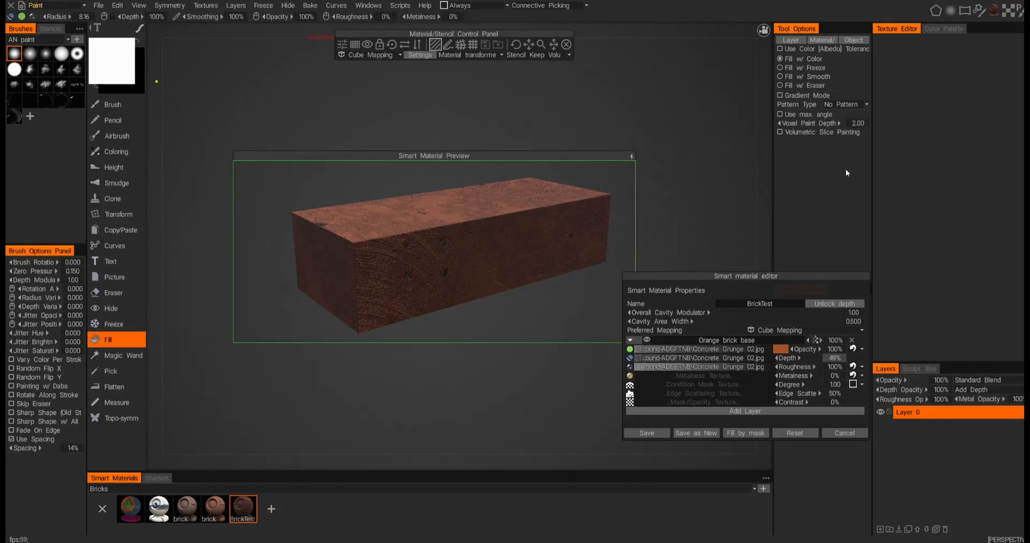
{"action": "mouse_move", "coordinate": [846, 170]}
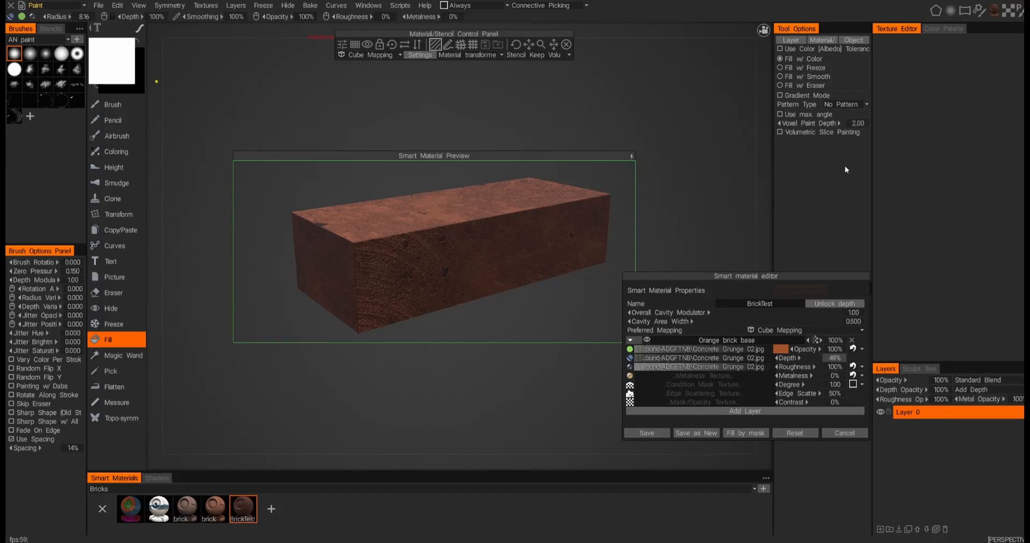
{"action": "mouse_move", "coordinate": [842, 158]}
{"action": "type", "text": "100"}
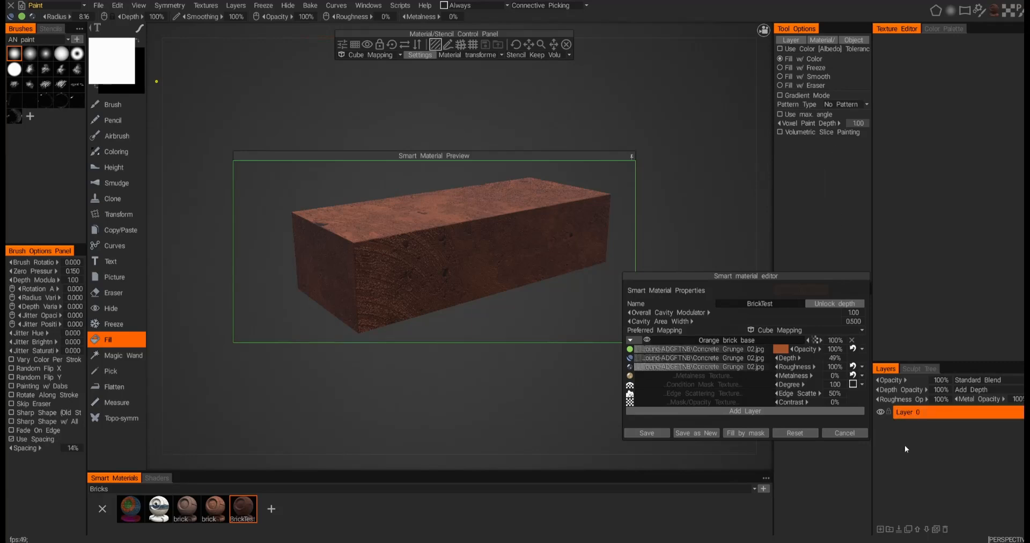
{"action": "left_click", "coordinate": [919, 412]}
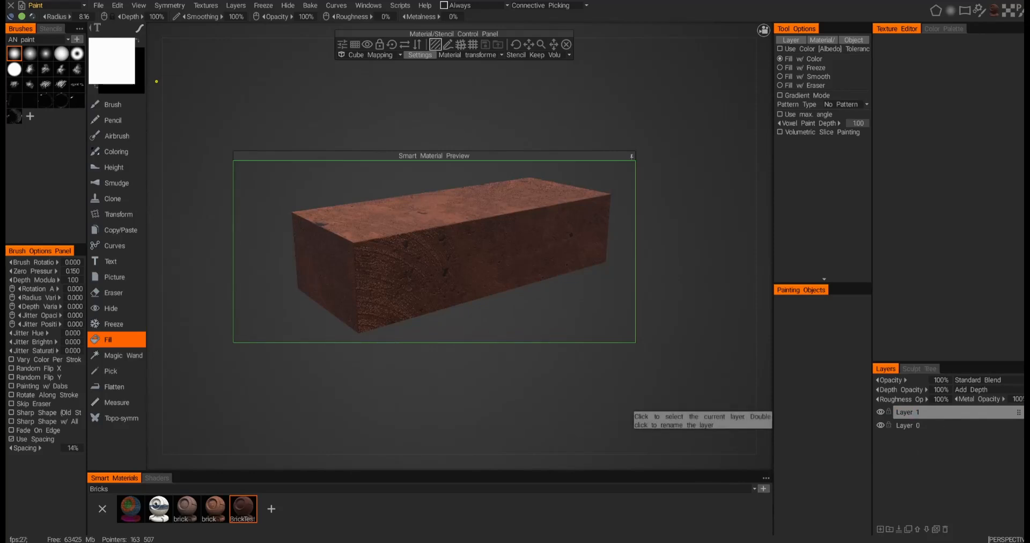
Step: Rename Layer 1 to 'outer brick' and fill it entirely with BrickTest
{"action": "double_click", "coordinate": [908, 412]}
{"action": "type", "text": "outer brick"}
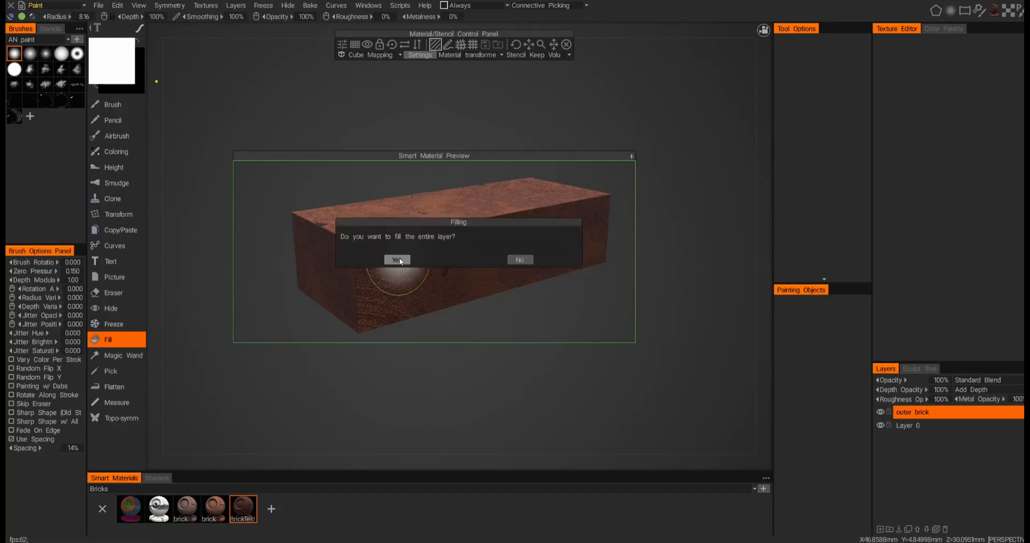
{"action": "left_click", "coordinate": [397, 260]}
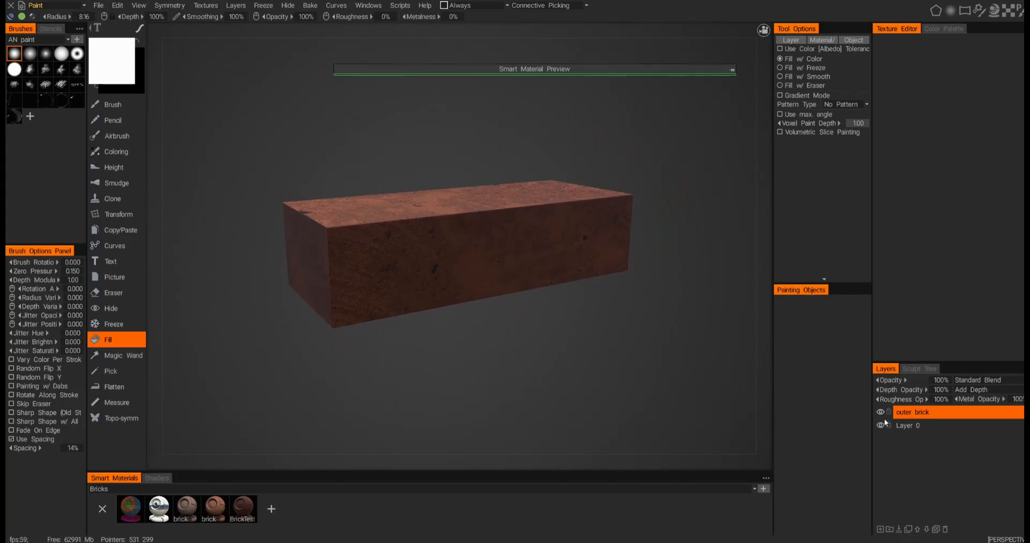
{"action": "left_click", "coordinate": [881, 412]}
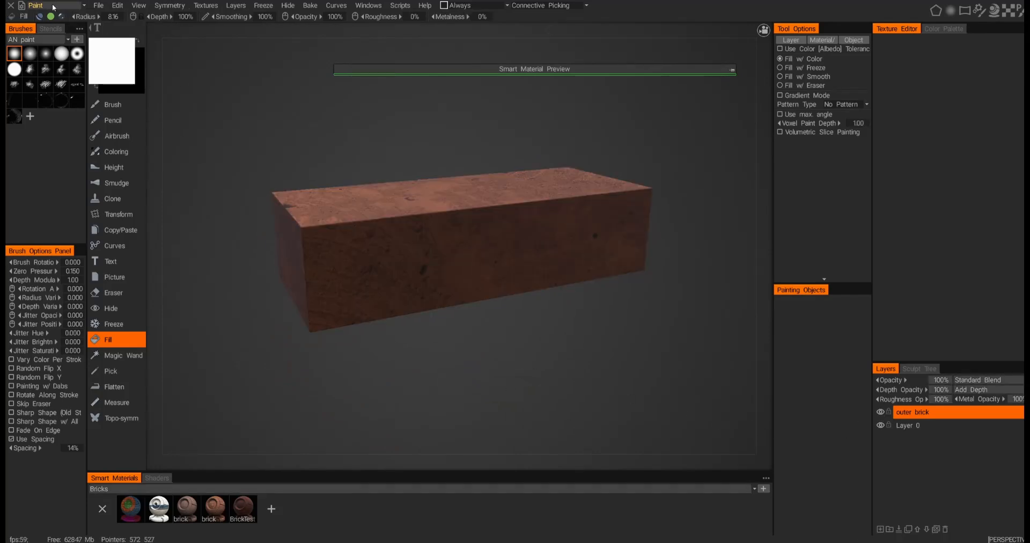
Step: In the Sculpt room, hide 'outer brick' and apply the OldCopper shader to the brick
{"action": "left_click", "coordinate": [35, 5]}
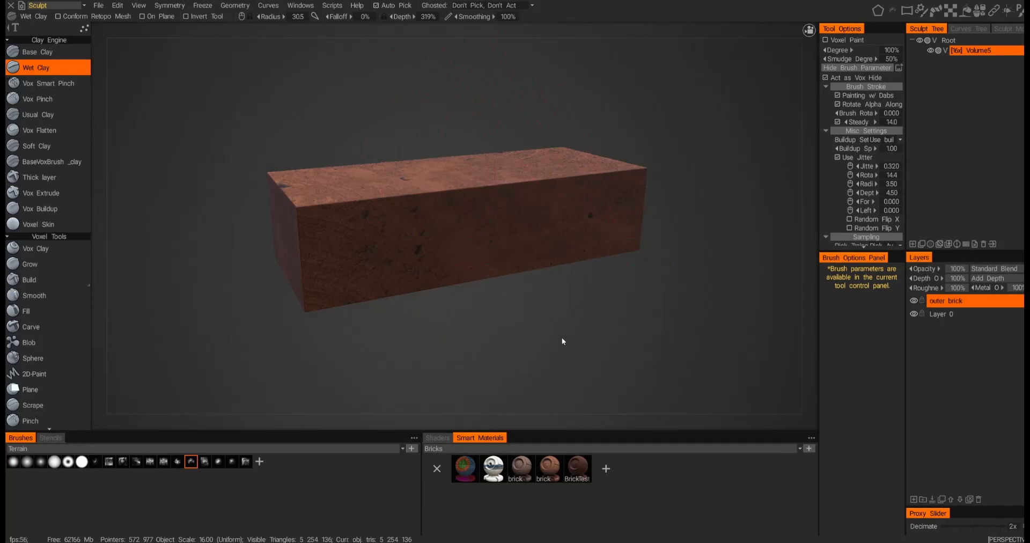
{"action": "left_click", "coordinate": [479, 235]}
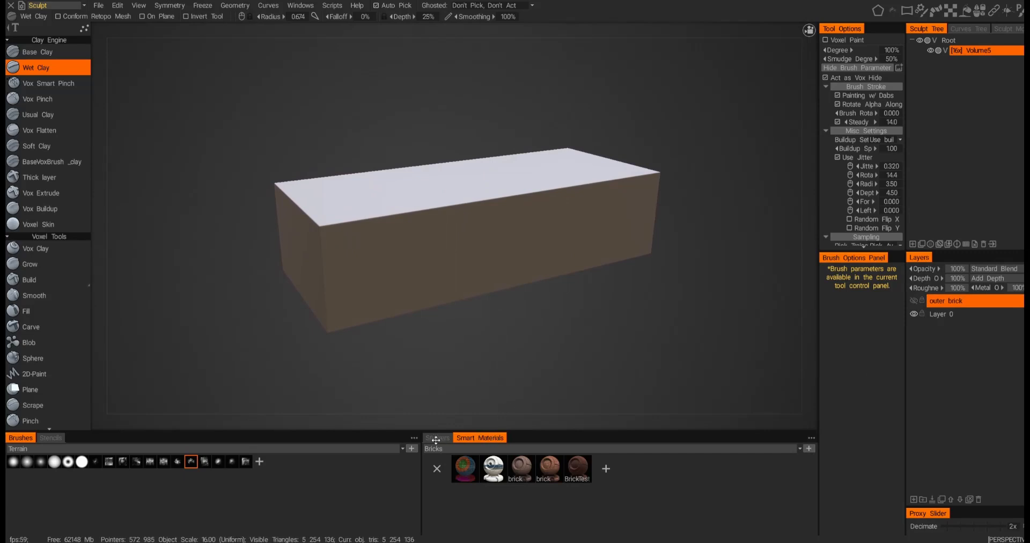
{"action": "left_click", "coordinate": [436, 438]}
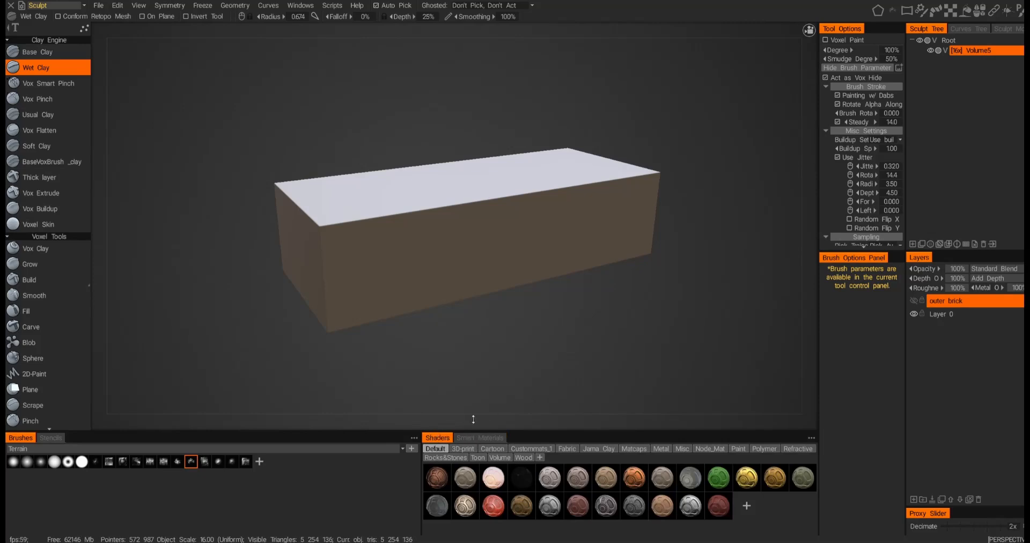
{"action": "left_click", "coordinate": [300, 5]}
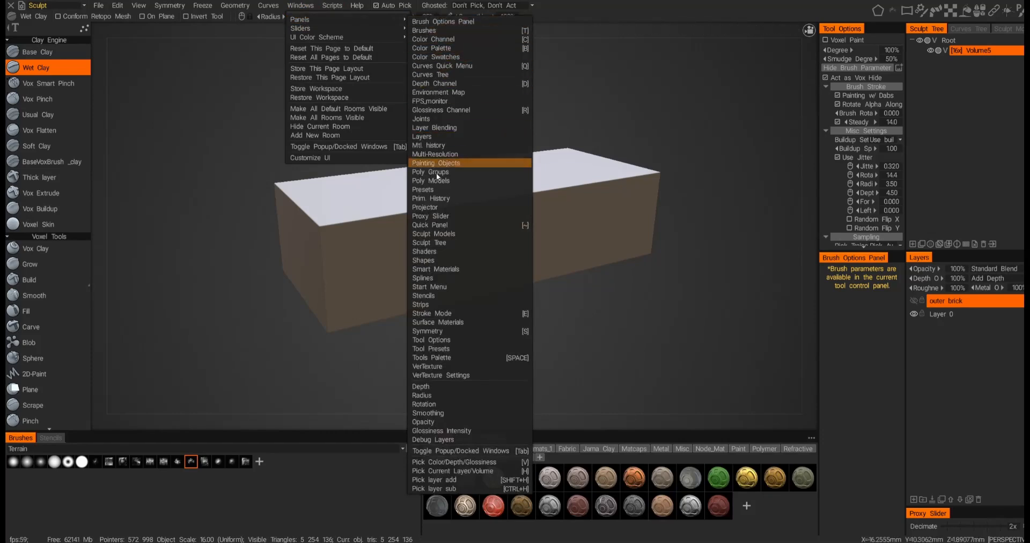
{"action": "mouse_move", "coordinate": [440, 216]}
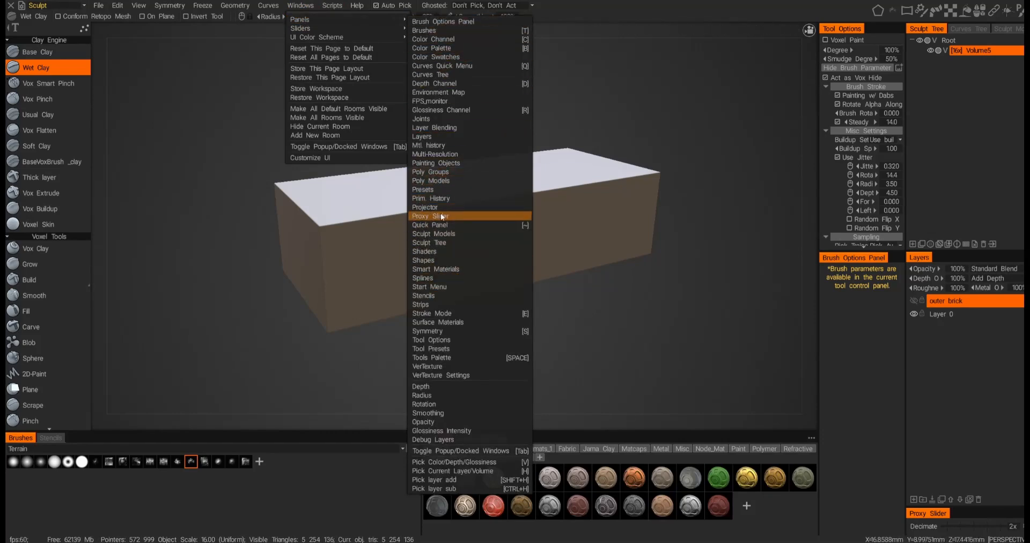
{"action": "mouse_move", "coordinate": [432, 256]}
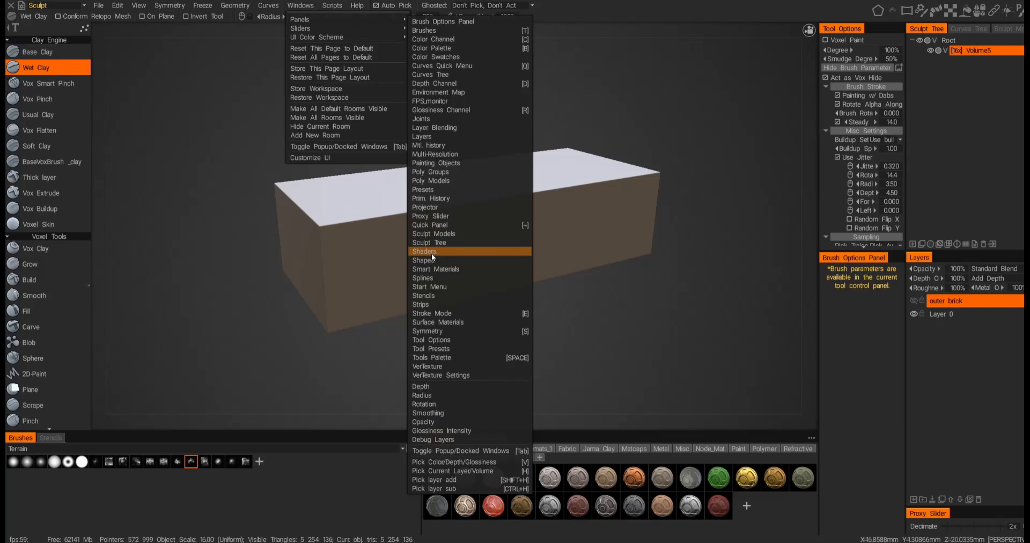
{"action": "left_click", "coordinate": [425, 251]}
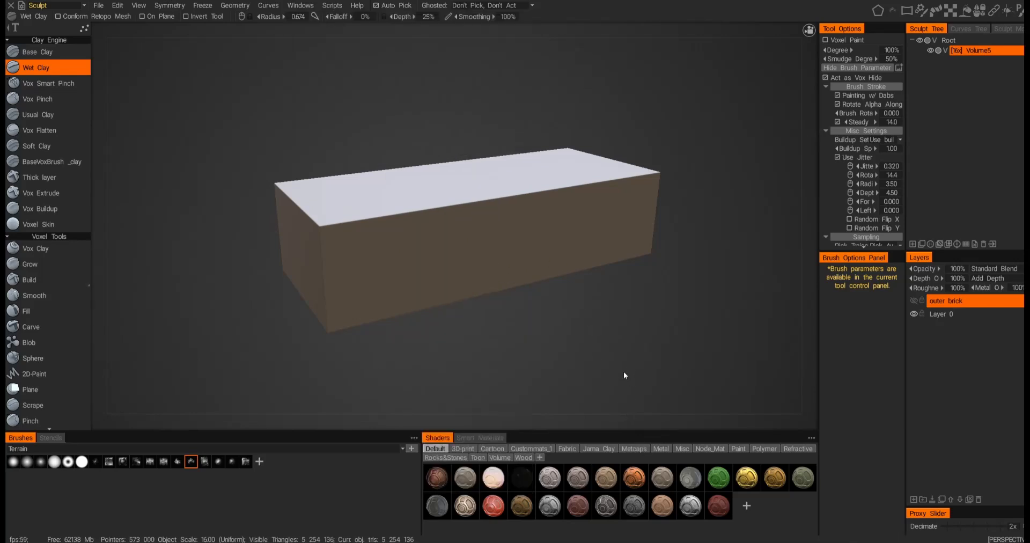
{"action": "mouse_move", "coordinate": [605, 389]}
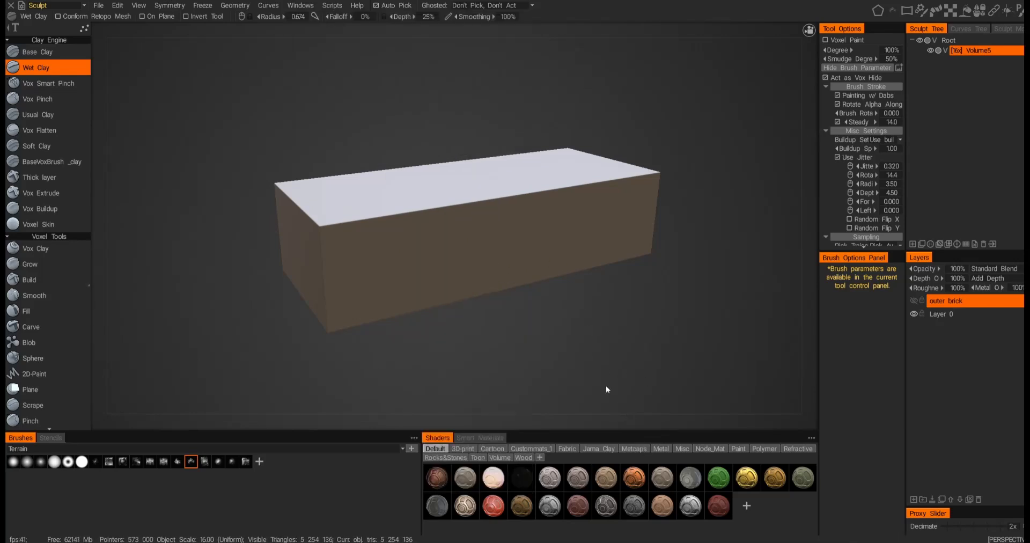
{"action": "mouse_move", "coordinate": [598, 406]}
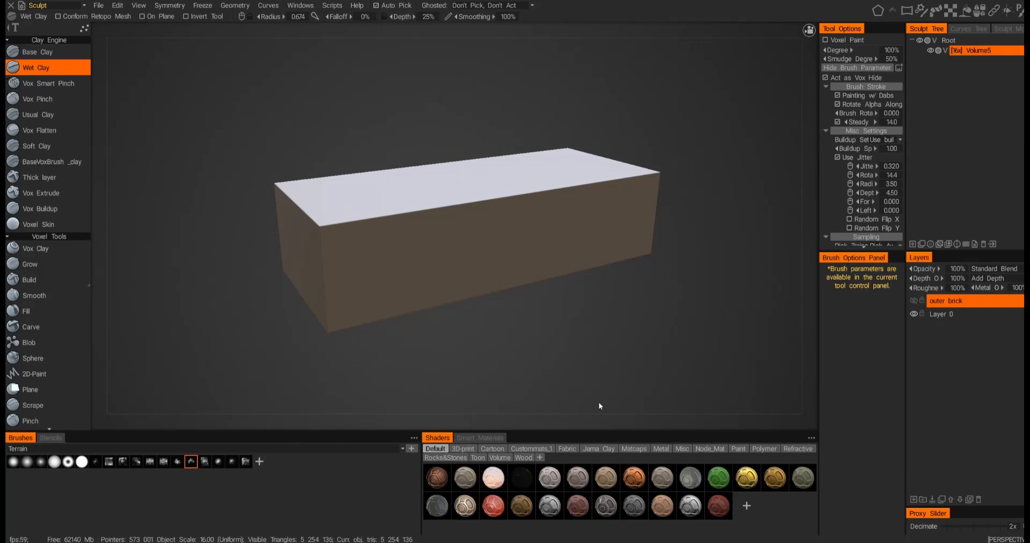
{"action": "mouse_move", "coordinate": [579, 356]}
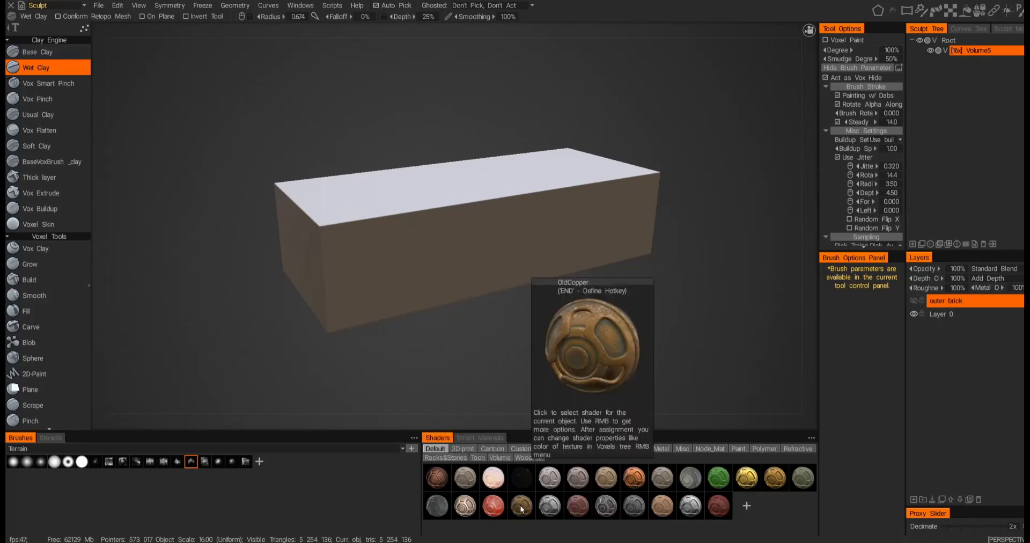
{"action": "left_click", "coordinate": [521, 505]}
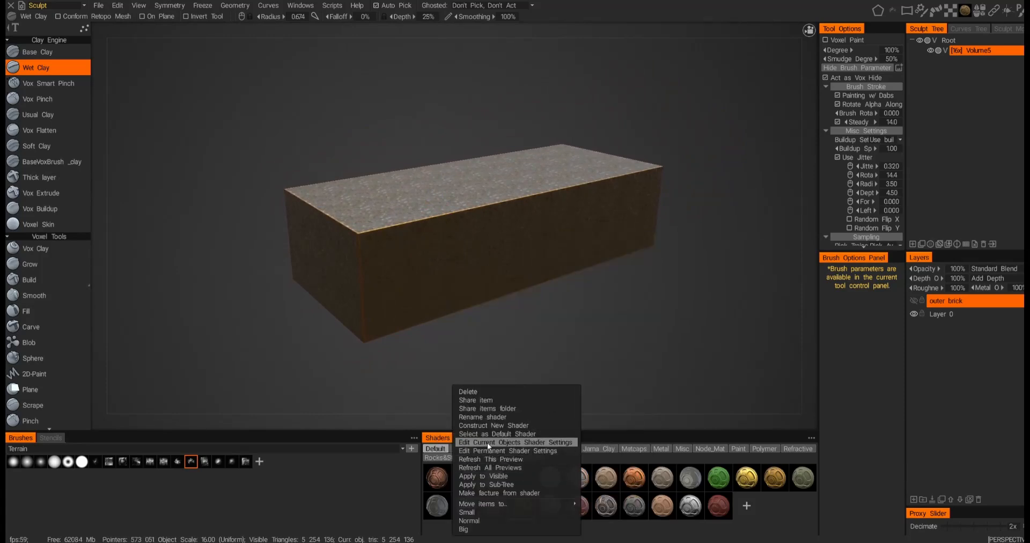
Step: Set the shader's texture scale to 3.43 and metalness to 0, and raise bumpiness
{"action": "left_click", "coordinate": [515, 441]}
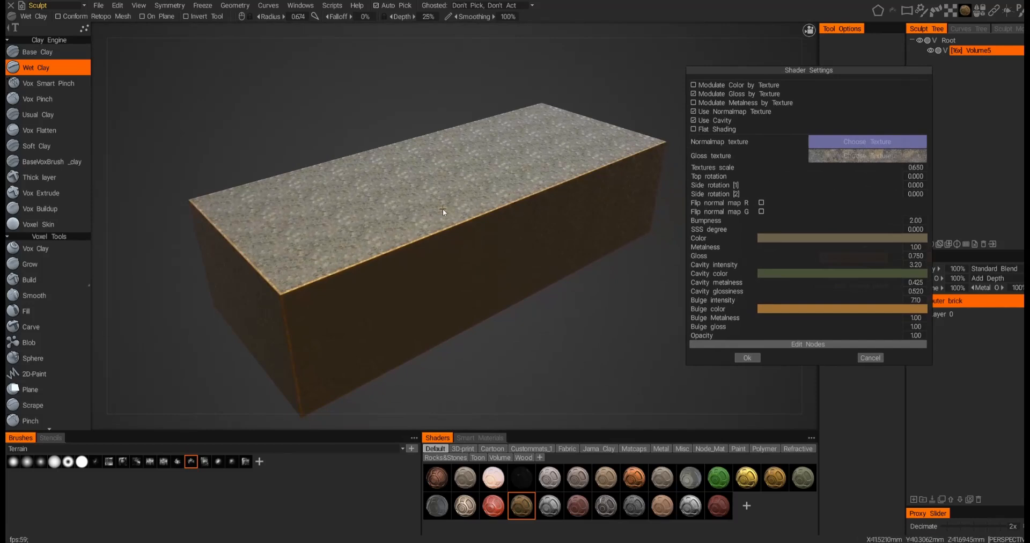
{"action": "mouse_move", "coordinate": [461, 221]}
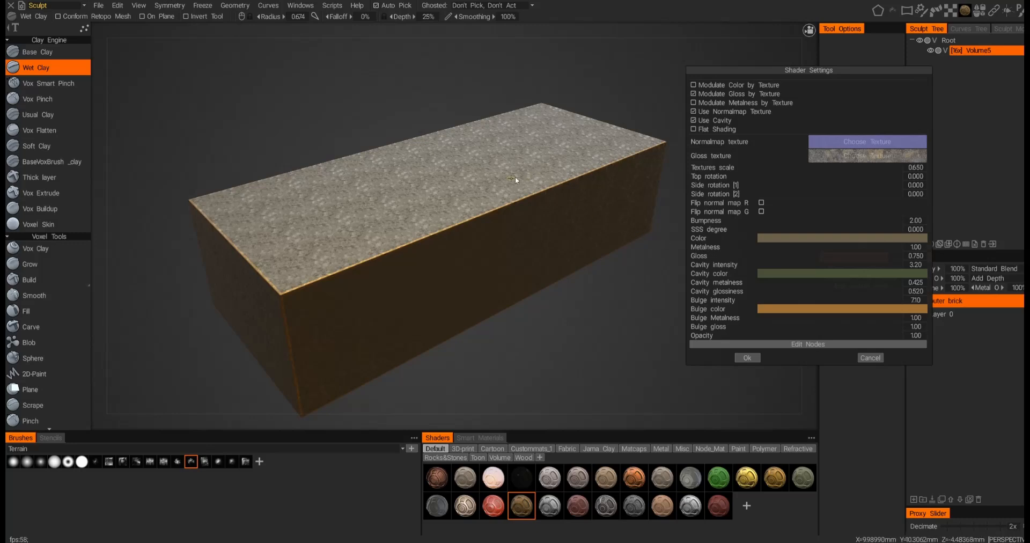
{"action": "mouse_move", "coordinate": [844, 170]}
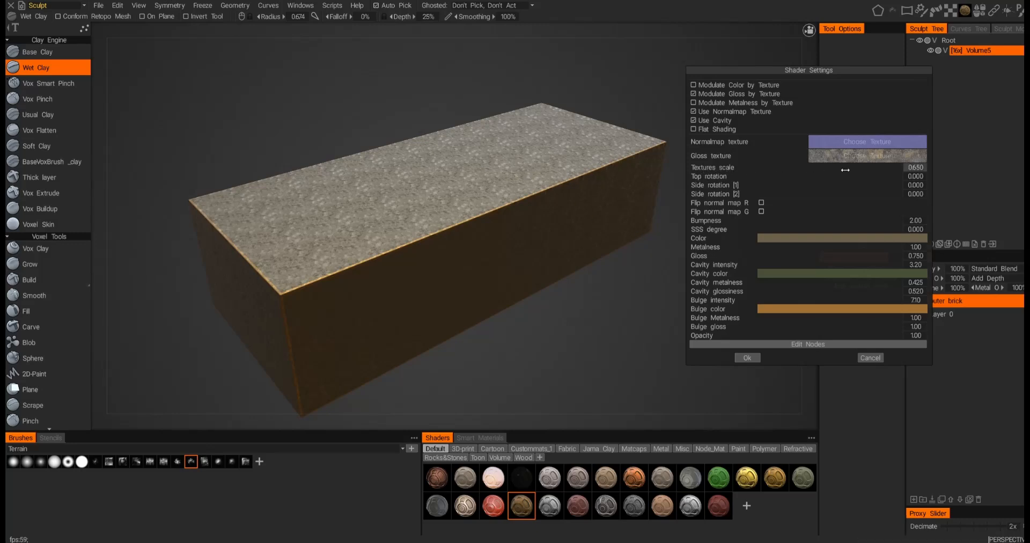
{"action": "left_click_drag", "start_coordinate": [845, 169], "coordinate": [834, 166]}
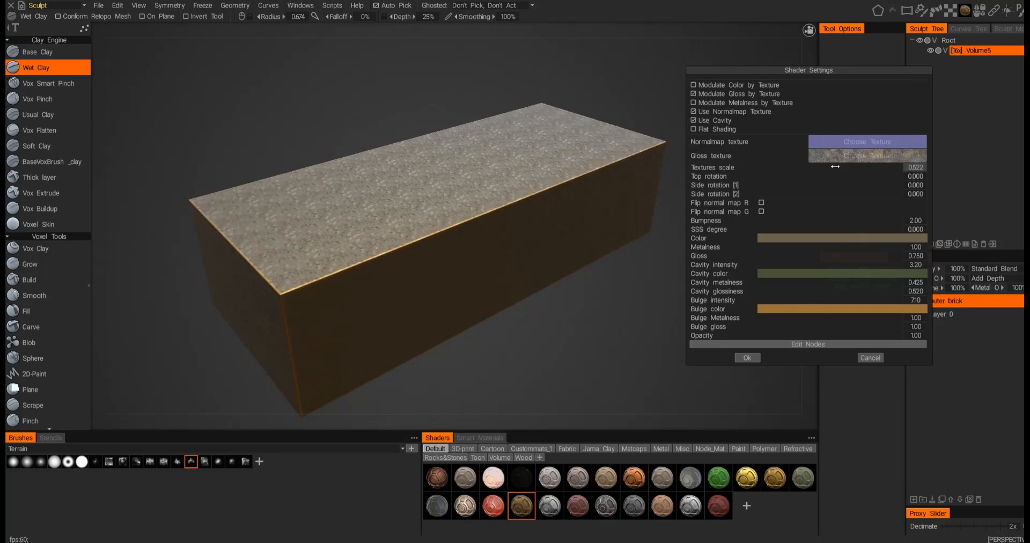
{"action": "left_click_drag", "start_coordinate": [833, 167], "coordinate": [922, 167]}
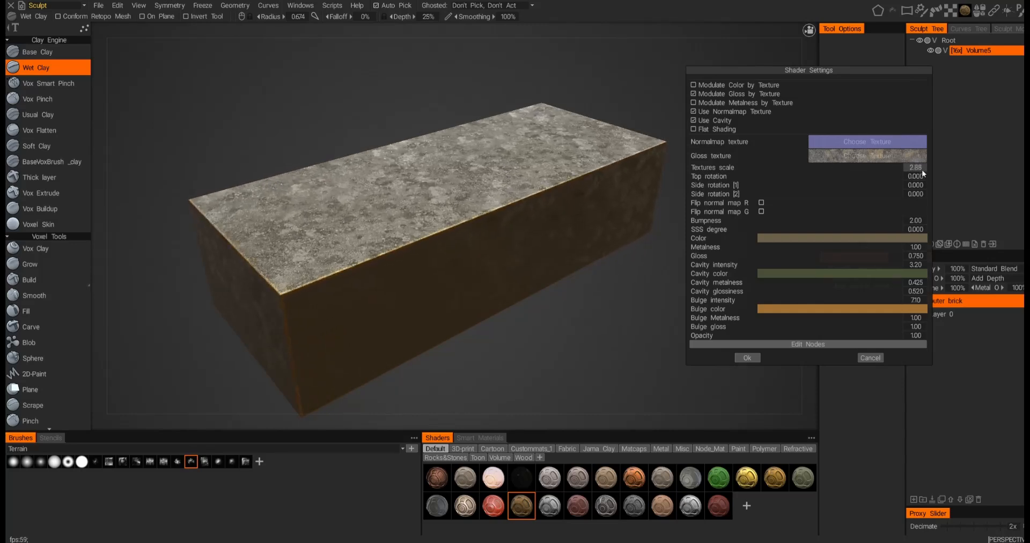
{"action": "left_click_drag", "start_coordinate": [915, 167], "coordinate": [926, 167]}
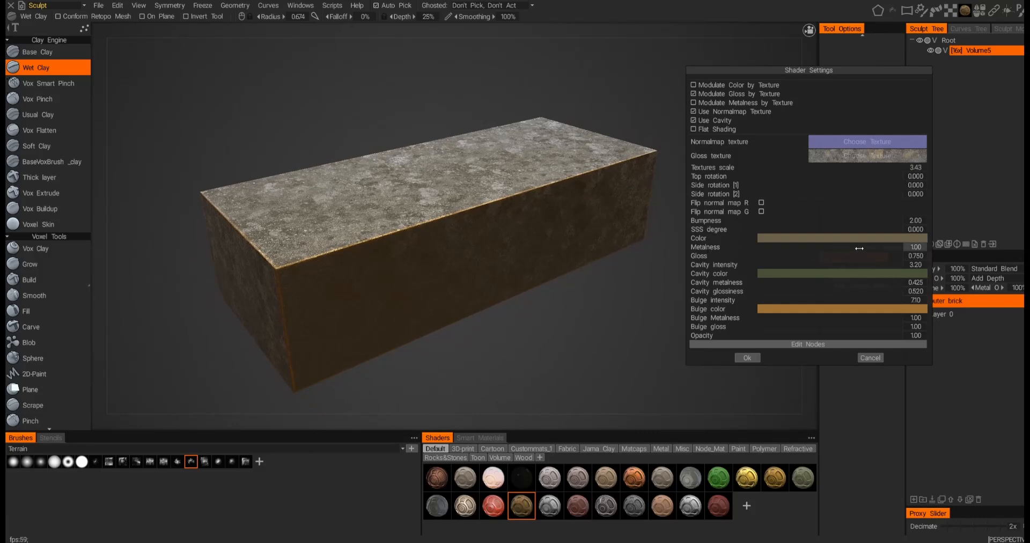
{"action": "left_click_drag", "start_coordinate": [858, 249], "coordinate": [775, 248]}
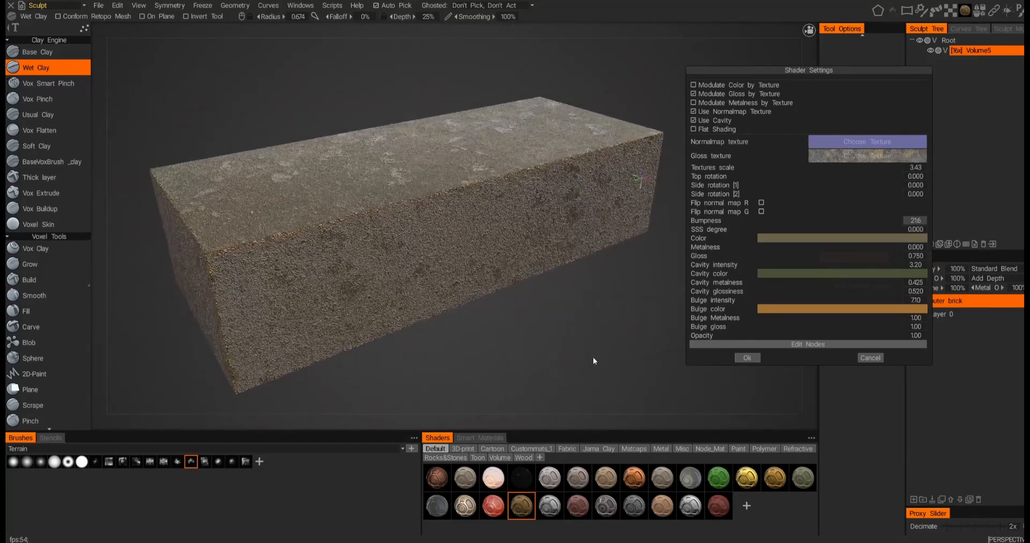
{"action": "left_click_drag", "start_coordinate": [593, 360], "coordinate": [517, 236]}
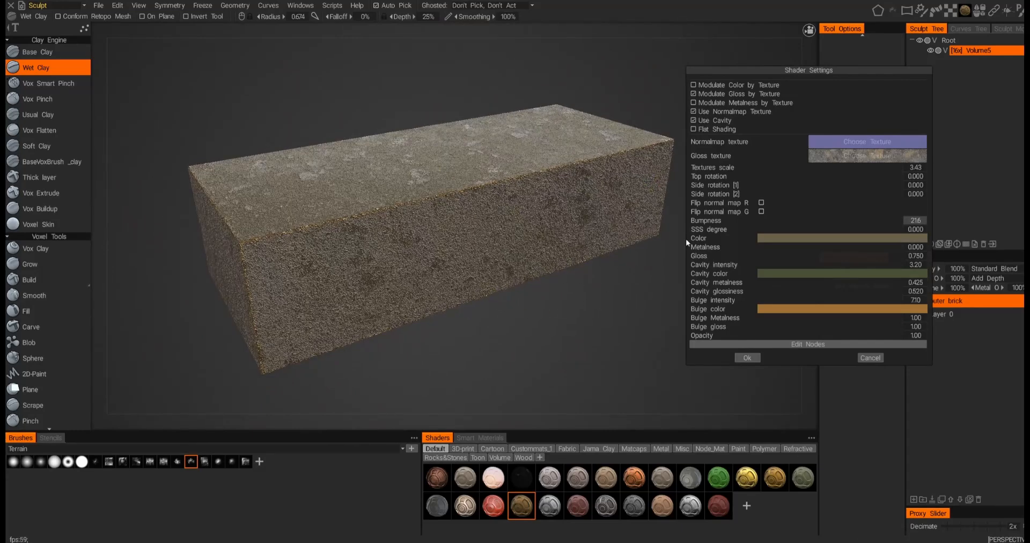
Step: Set the shader's base, cavity and bulge colours to dark reddish-brown and confirm
{"action": "left_click", "coordinate": [841, 238]}
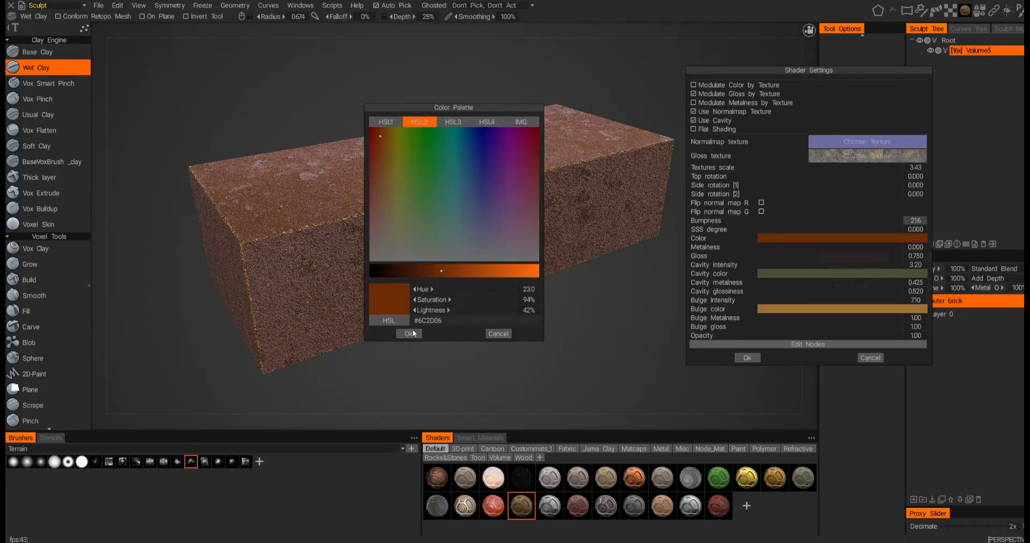
{"action": "left_click", "coordinate": [407, 333]}
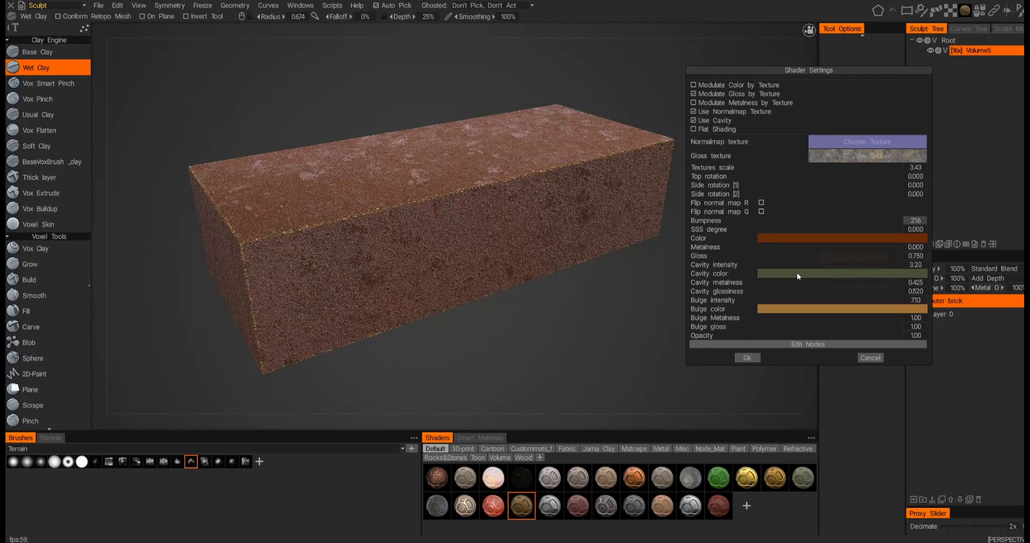
{"action": "left_click", "coordinate": [840, 238]}
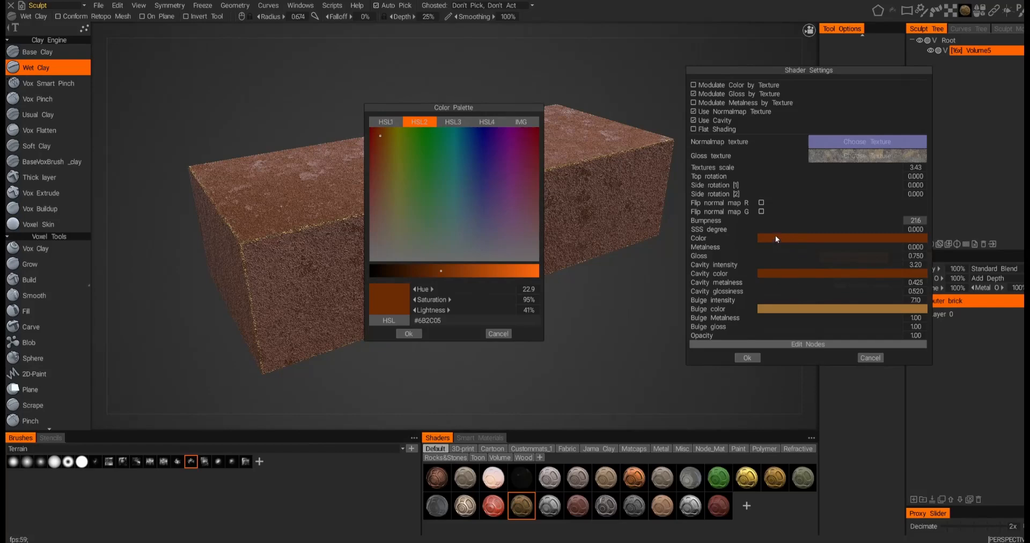
{"action": "mouse_move", "coordinate": [683, 302]}
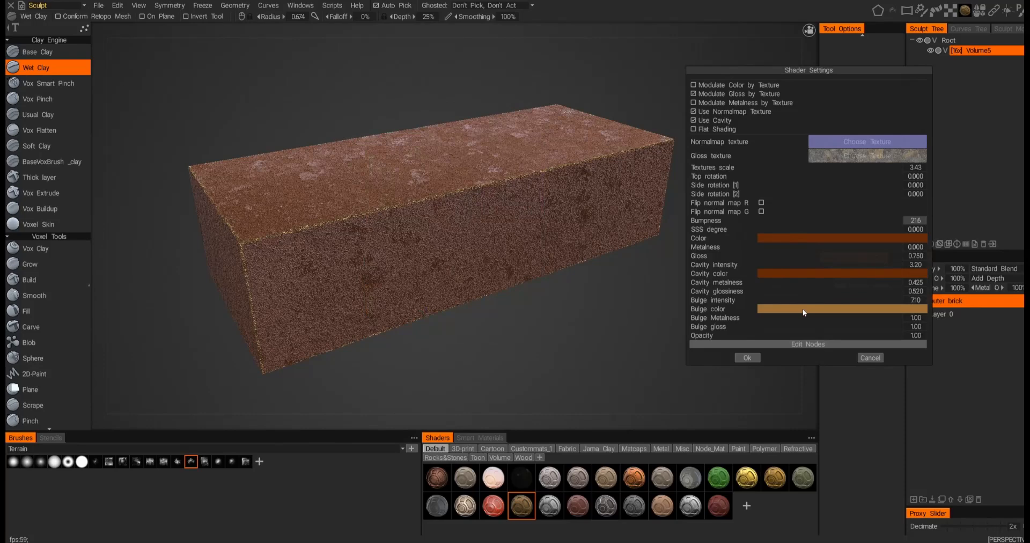
{"action": "left_click", "coordinate": [840, 309]}
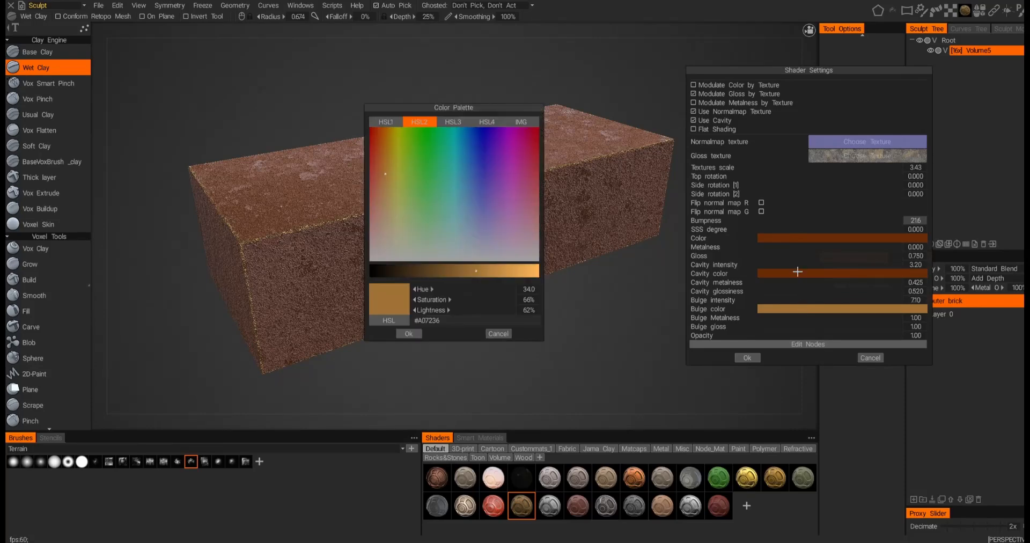
{"action": "left_click", "coordinate": [378, 134]}
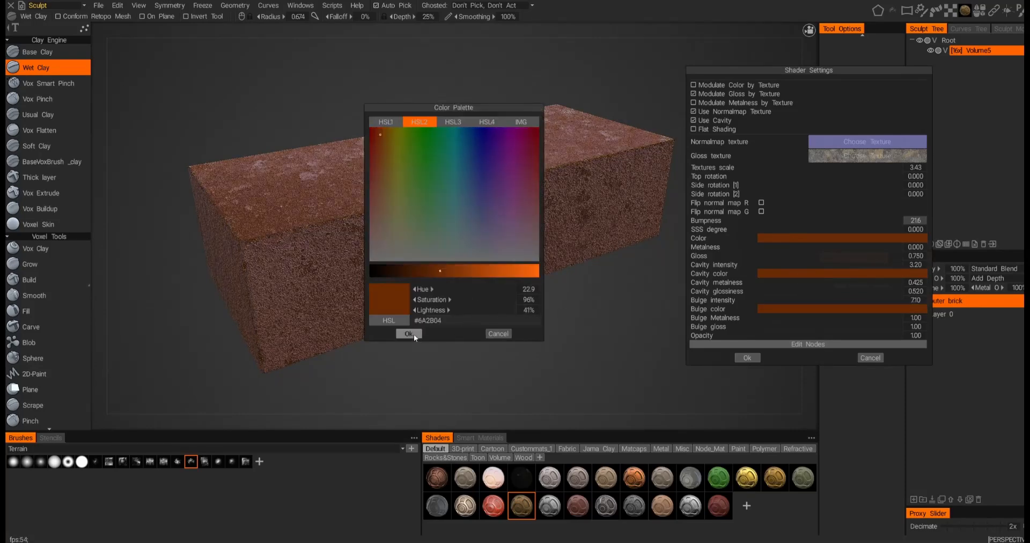
{"action": "left_click", "coordinate": [407, 334]}
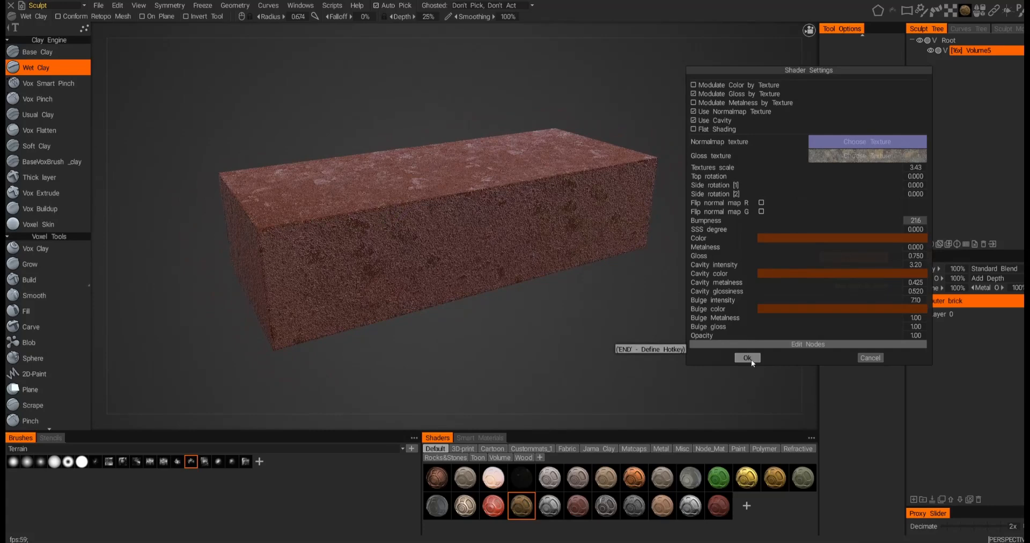
{"action": "left_click", "coordinate": [747, 357]}
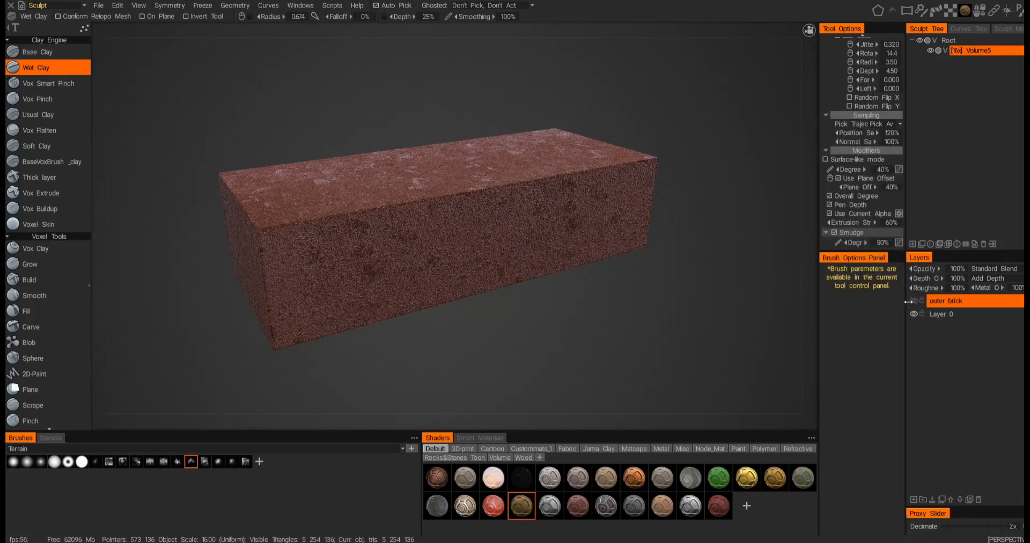
{"action": "mouse_move", "coordinate": [913, 301]}
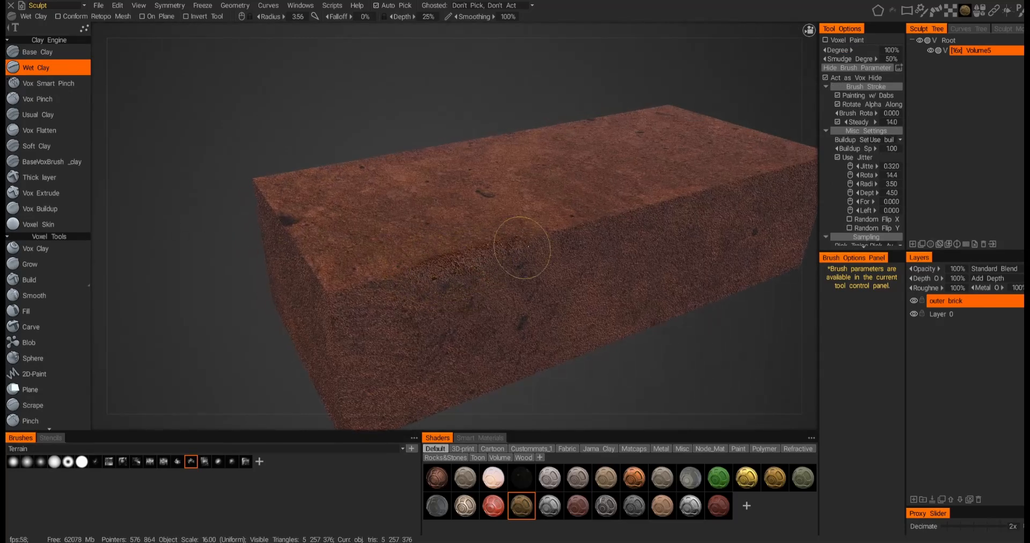
Step: Paint thick voxel strokes across the brick's front and left end
{"action": "left_click_drag", "start_coordinate": [522, 246], "coordinate": [358, 268]}
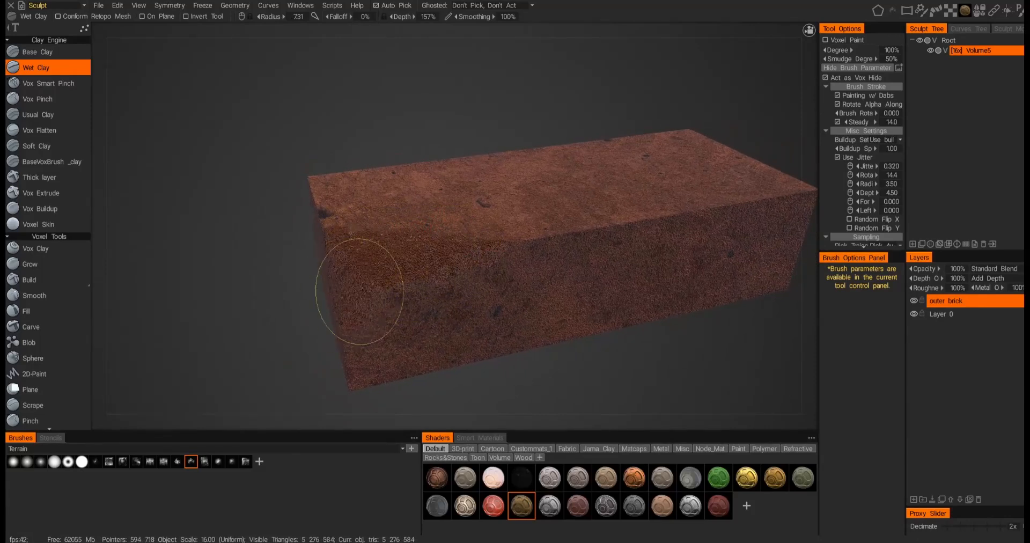
{"action": "left_click_drag", "start_coordinate": [358, 292], "coordinate": [430, 256]}
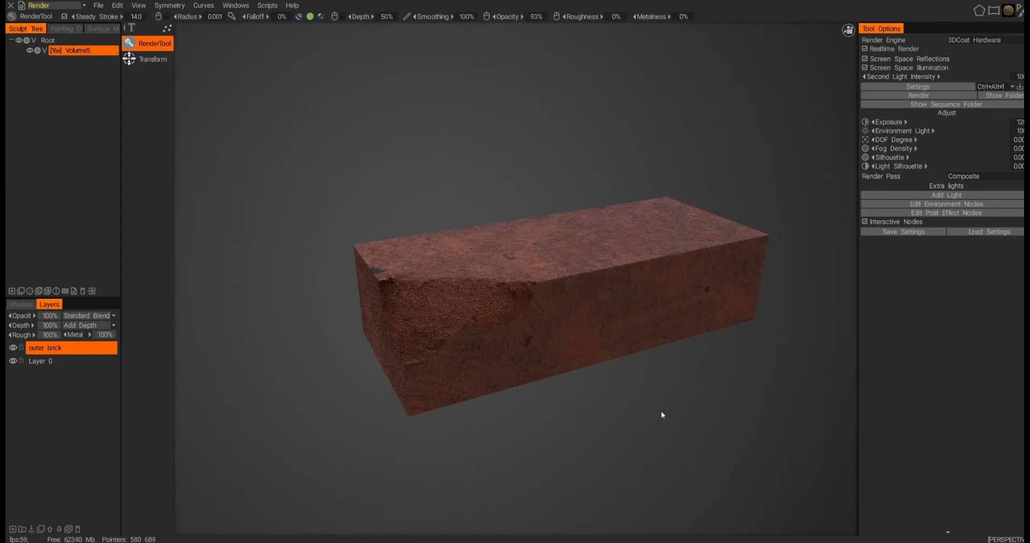
{"action": "mouse_move", "coordinate": [658, 428]}
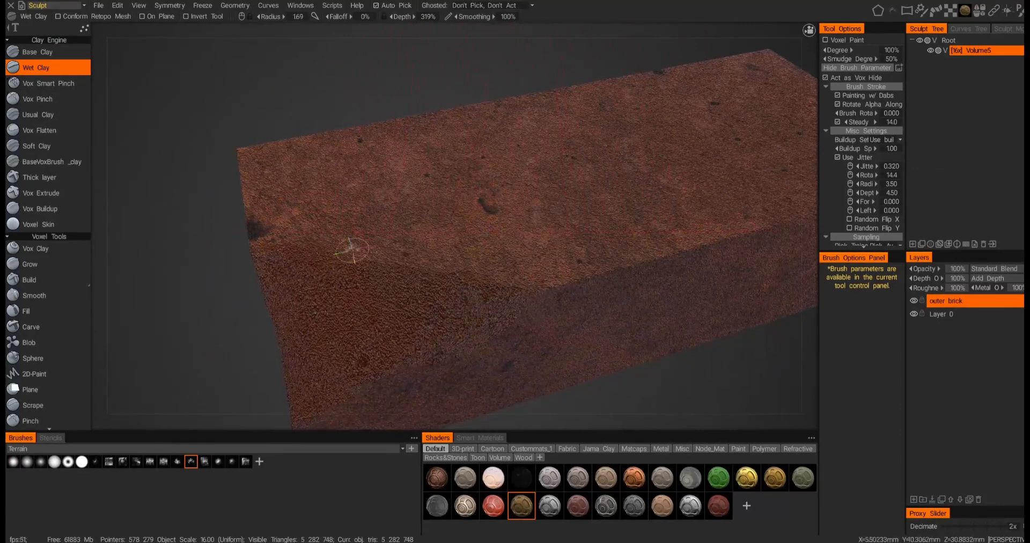
Step: Stroke Voxel Paint at 319% depth along the edges, top and front faces
{"action": "left_click_drag", "start_coordinate": [351, 249], "coordinate": [430, 273]}
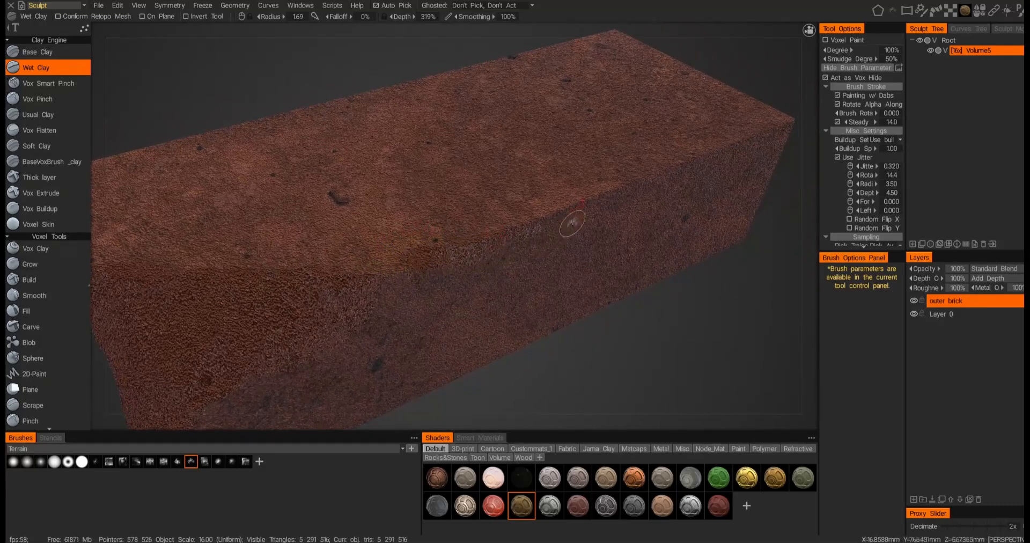
{"action": "left_click_drag", "start_coordinate": [571, 224], "coordinate": [421, 286]}
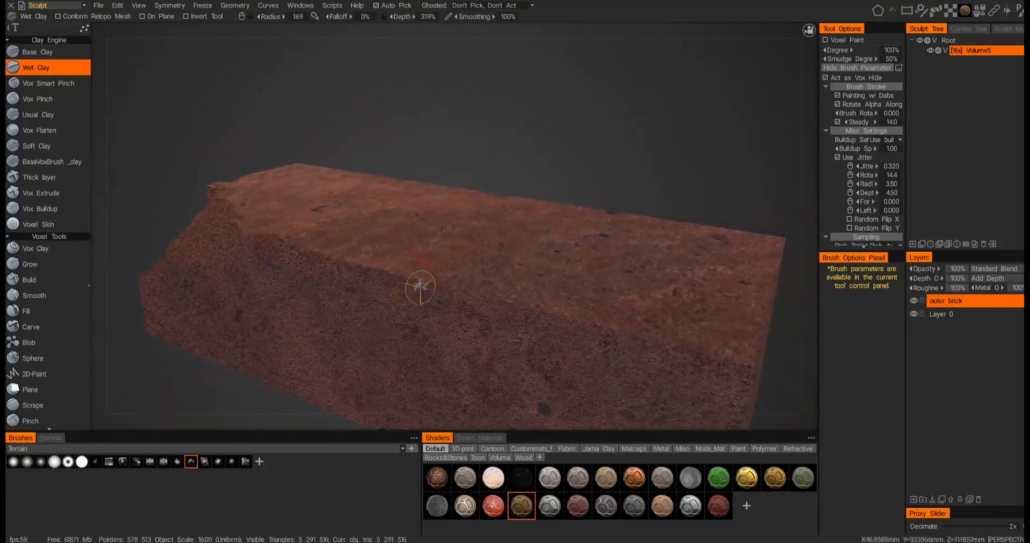
{"action": "left_click_drag", "start_coordinate": [419, 285], "coordinate": [470, 243]}
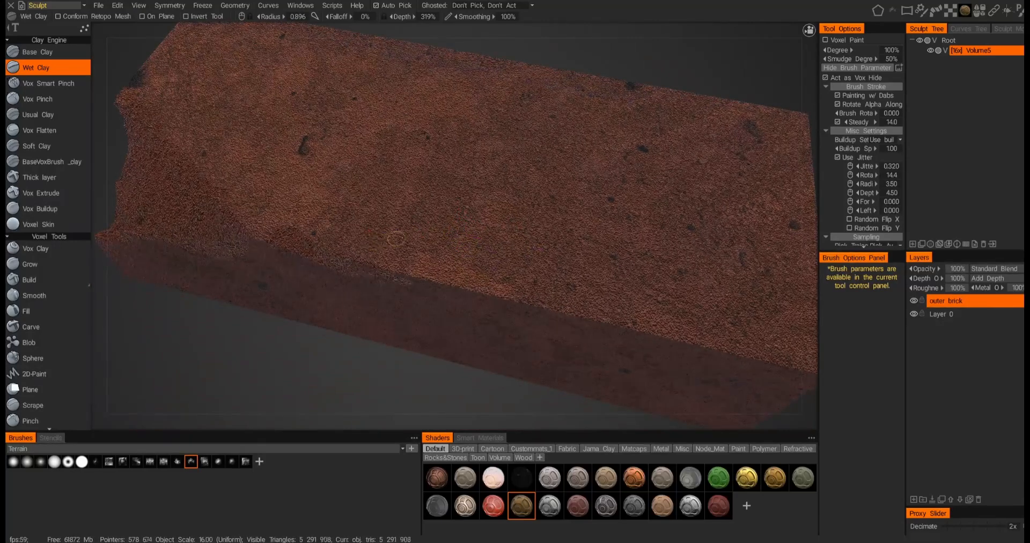
{"action": "left_click_drag", "start_coordinate": [371, 239], "coordinate": [608, 233]}
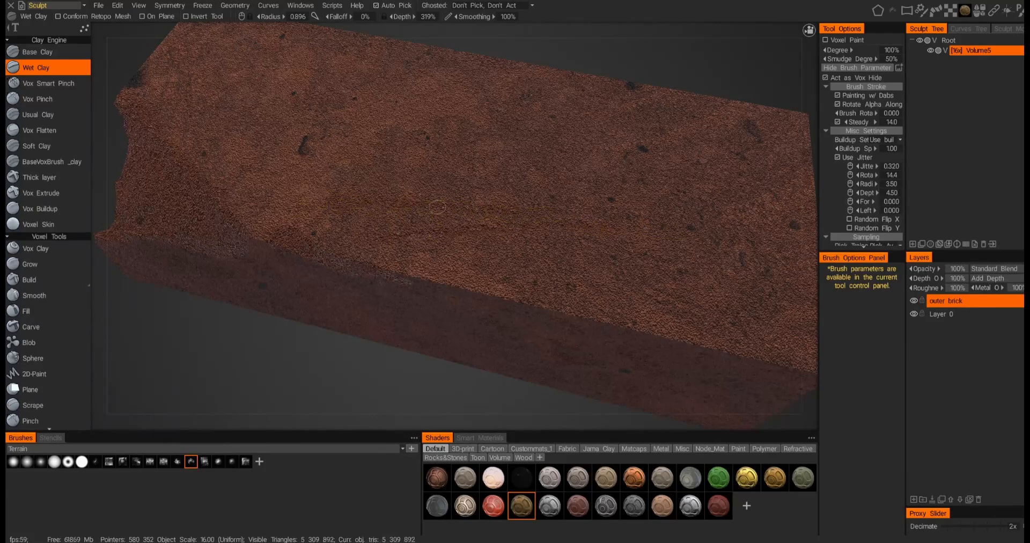
{"action": "left_click_drag", "start_coordinate": [434, 207], "coordinate": [518, 388]}
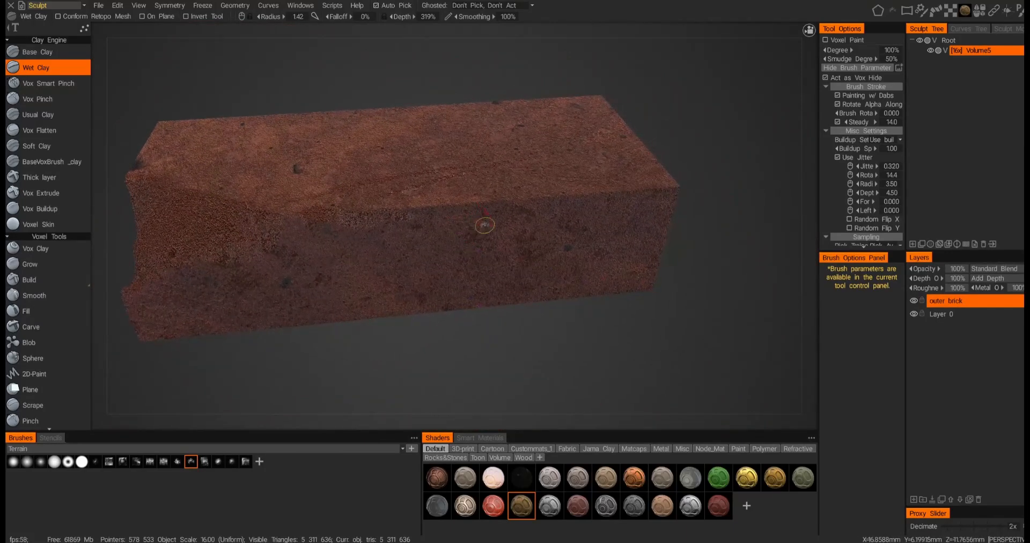
{"action": "left_click_drag", "start_coordinate": [482, 224], "coordinate": [509, 292]}
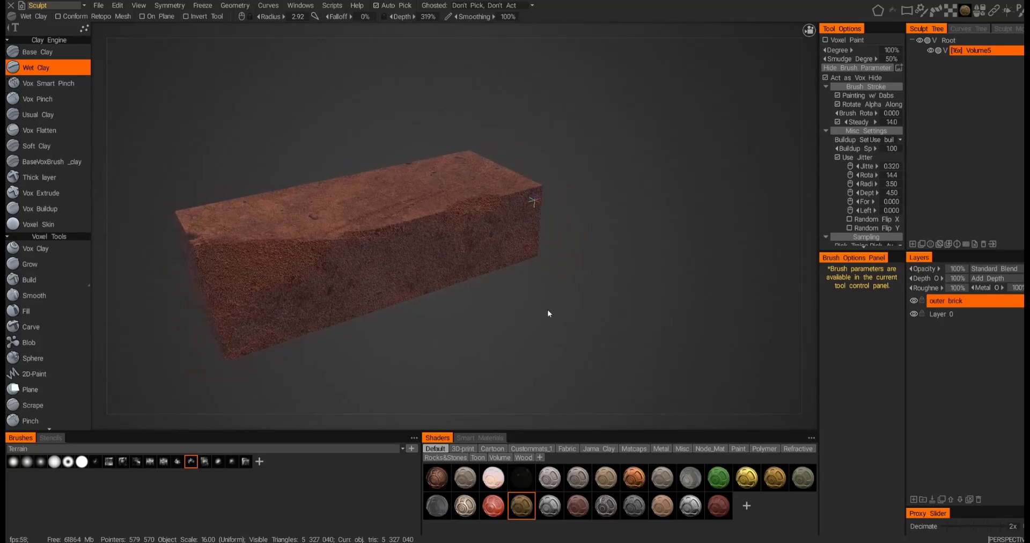
{"action": "left_click_drag", "start_coordinate": [549, 313], "coordinate": [591, 272]}
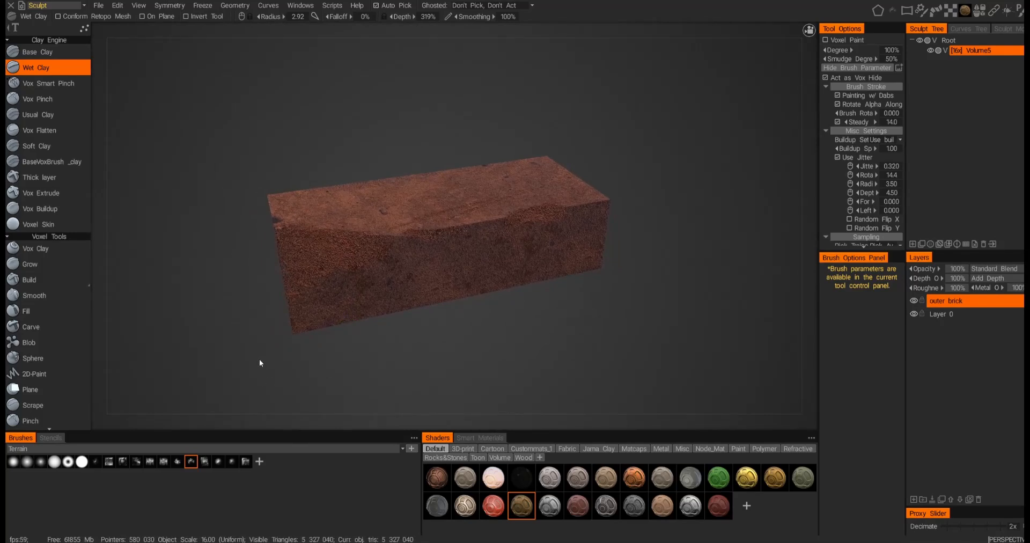
Step: Erase the thick chipped voxel paint from the brick's front face with a removal stroke
{"action": "left_click", "coordinate": [82, 28]}
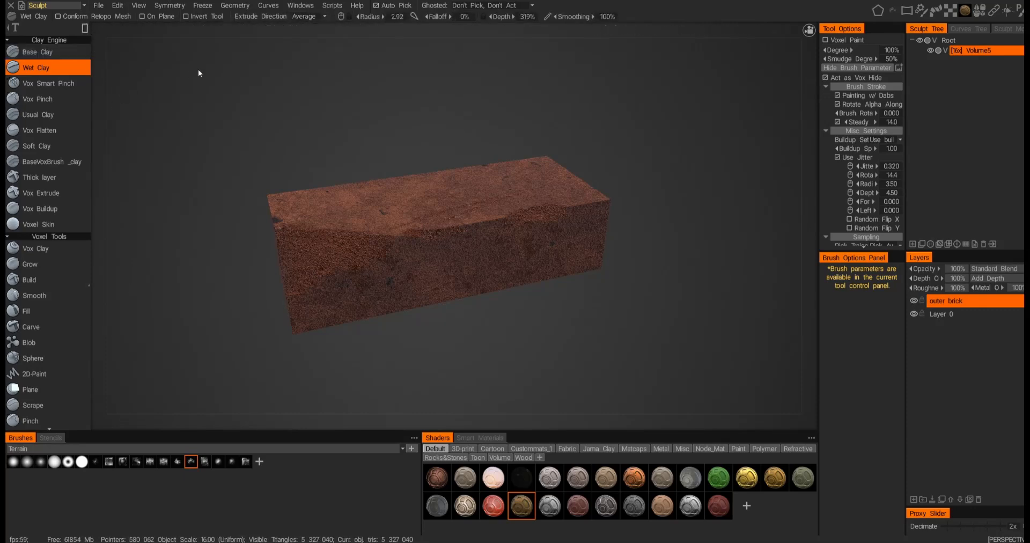
{"action": "left_click_drag", "start_coordinate": [211, 117], "coordinate": [248, 245]}
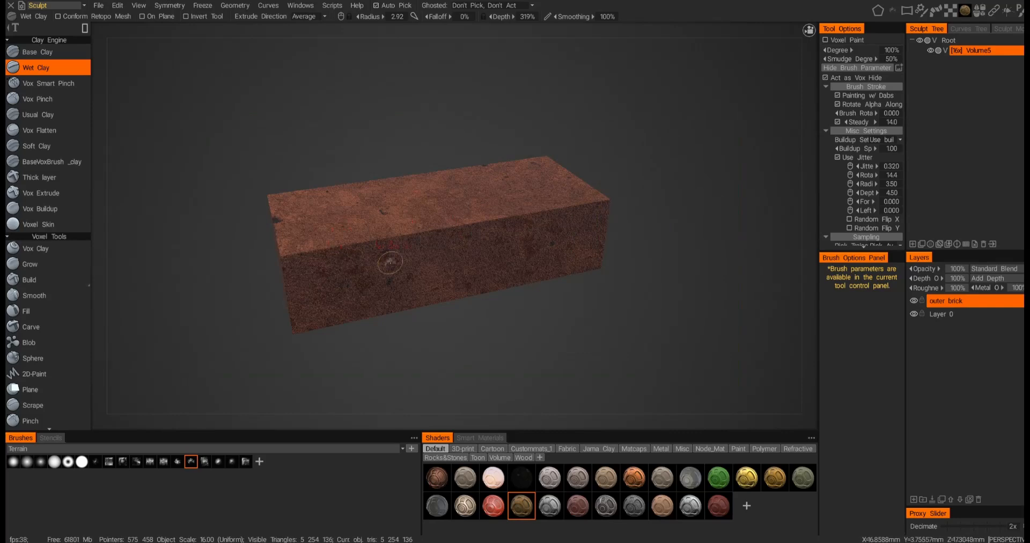
{"action": "mouse_move", "coordinate": [446, 272]}
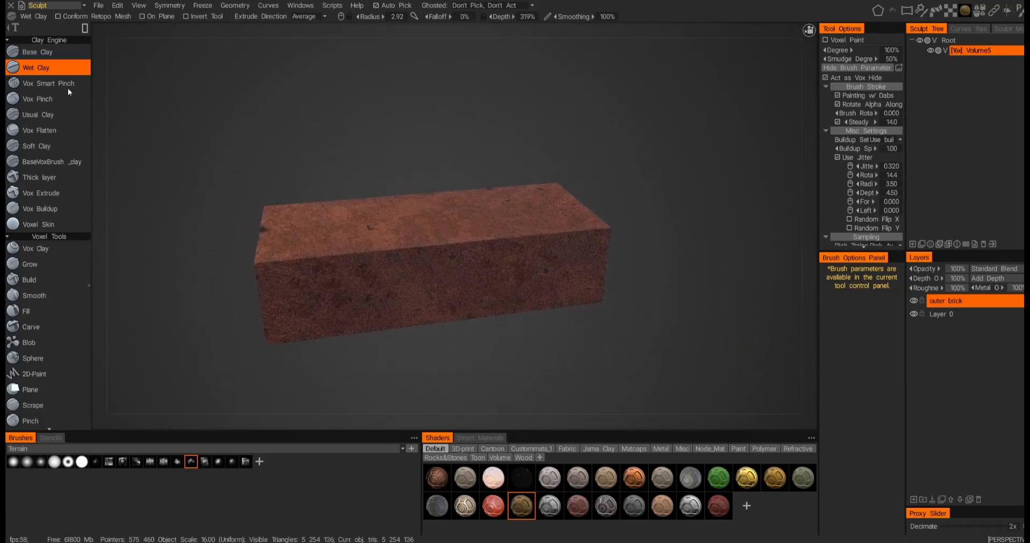
{"action": "mouse_move", "coordinate": [127, 334]}
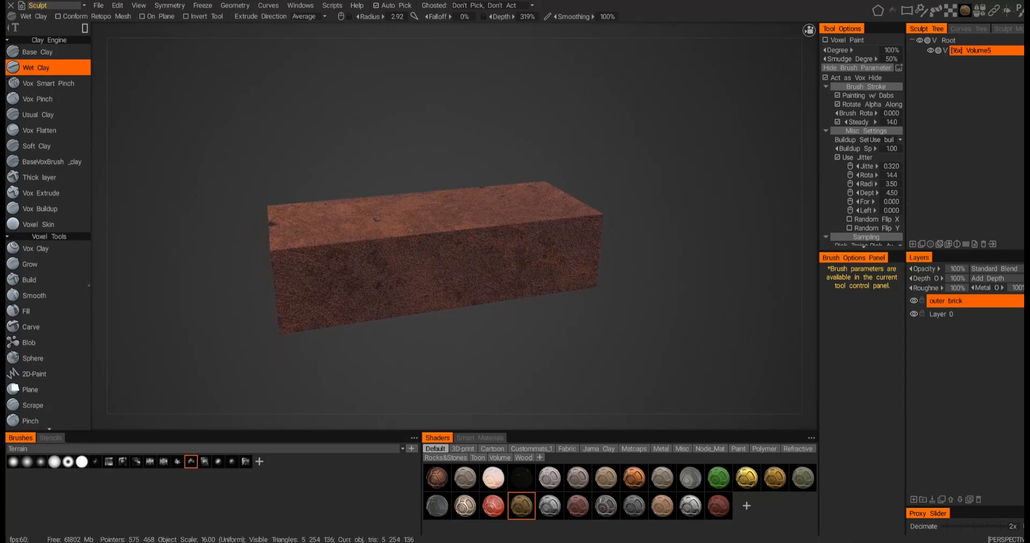
Step: Show the brick smart materials library and enter the Paint room with Fill active
{"action": "left_click", "coordinate": [479, 437]}
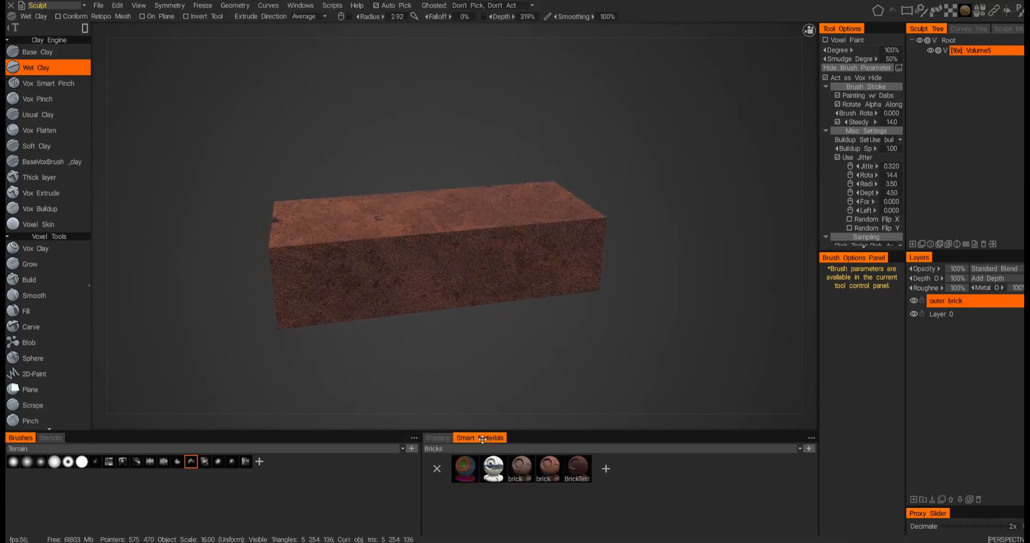
{"action": "left_click", "coordinate": [36, 6]}
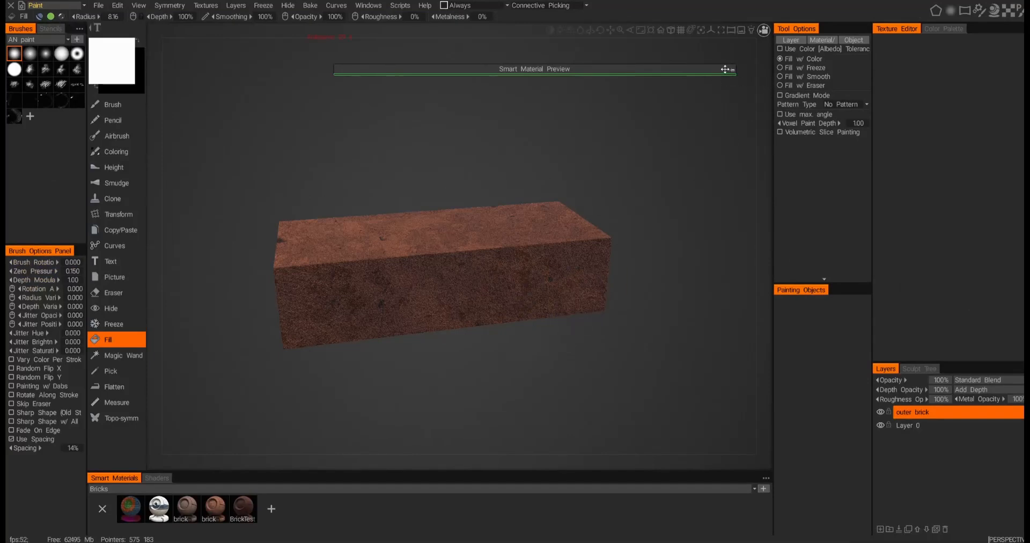
Step: Give the BrickTest smart material an orange base colour, then close the Smart Material Editor
{"action": "left_click_drag", "start_coordinate": [725, 69], "coordinate": [615, 163]}
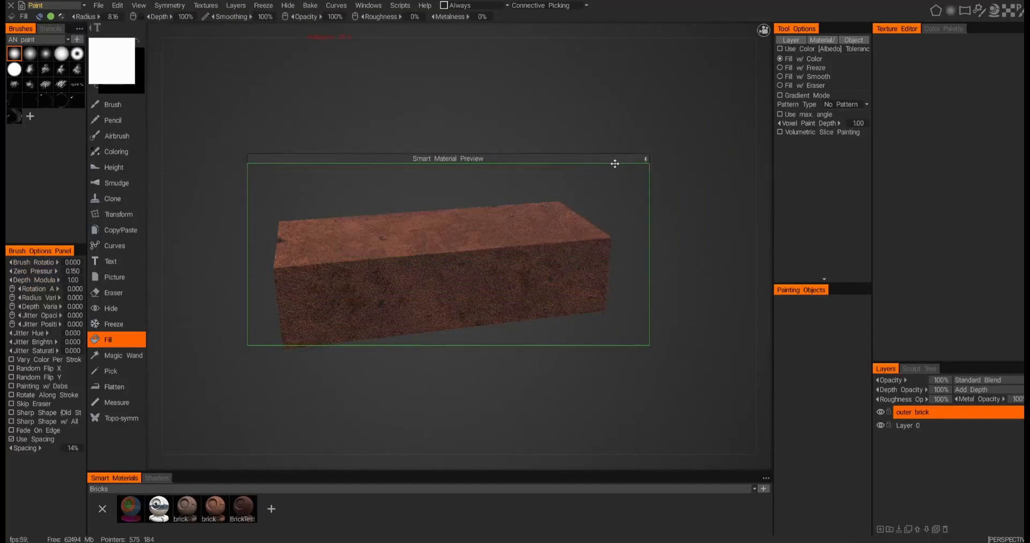
{"action": "left_click", "coordinate": [242, 508]}
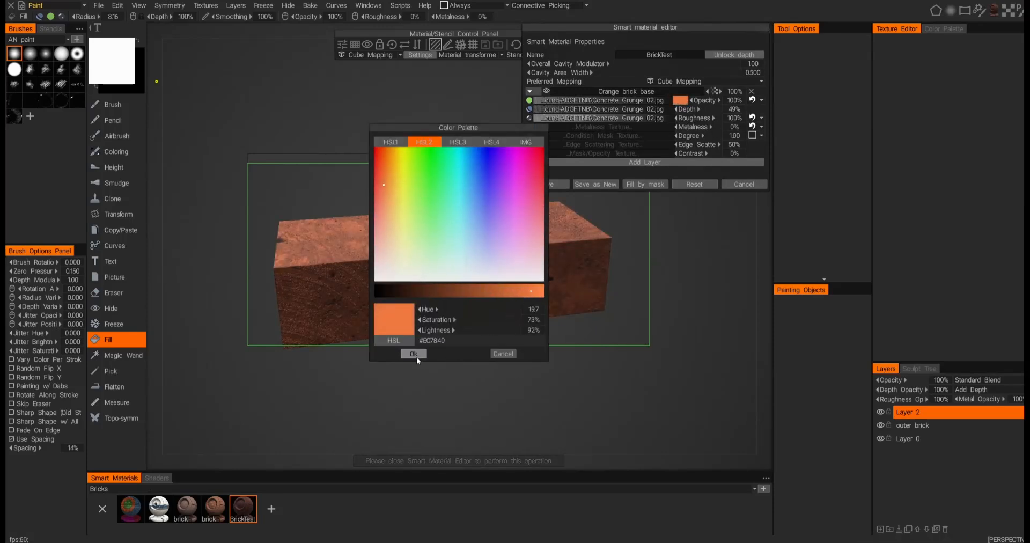
{"action": "left_click", "coordinate": [413, 354]}
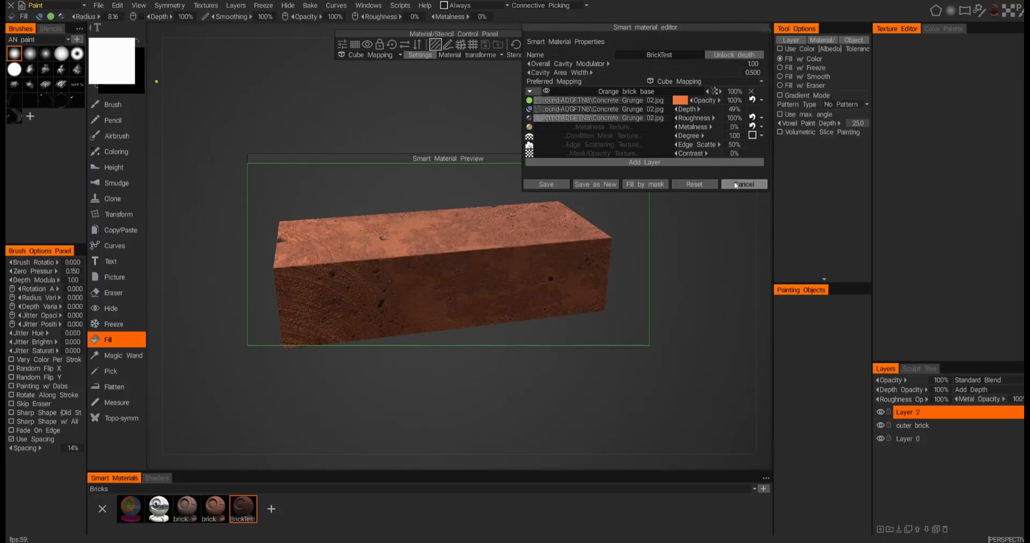
{"action": "left_click", "coordinate": [743, 184]}
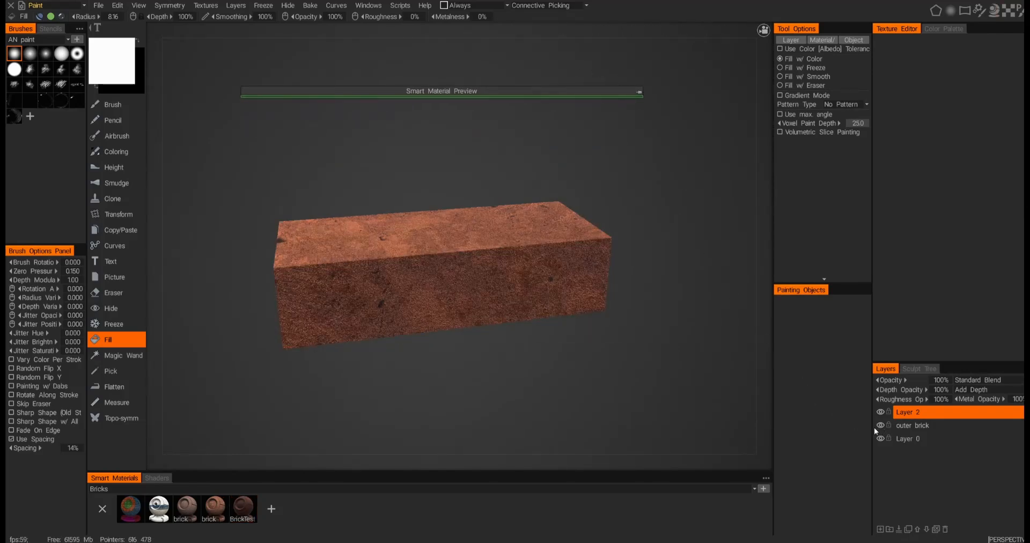
Step: Hide the outer brick layer and switch the room from Paint to Sculpt
{"action": "left_click", "coordinate": [880, 426]}
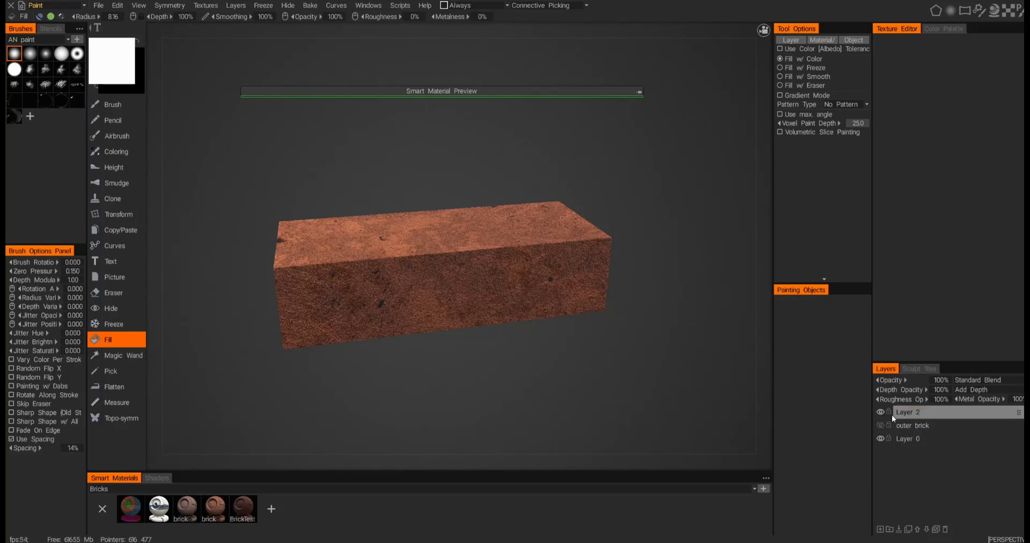
{"action": "left_click", "coordinate": [880, 412]}
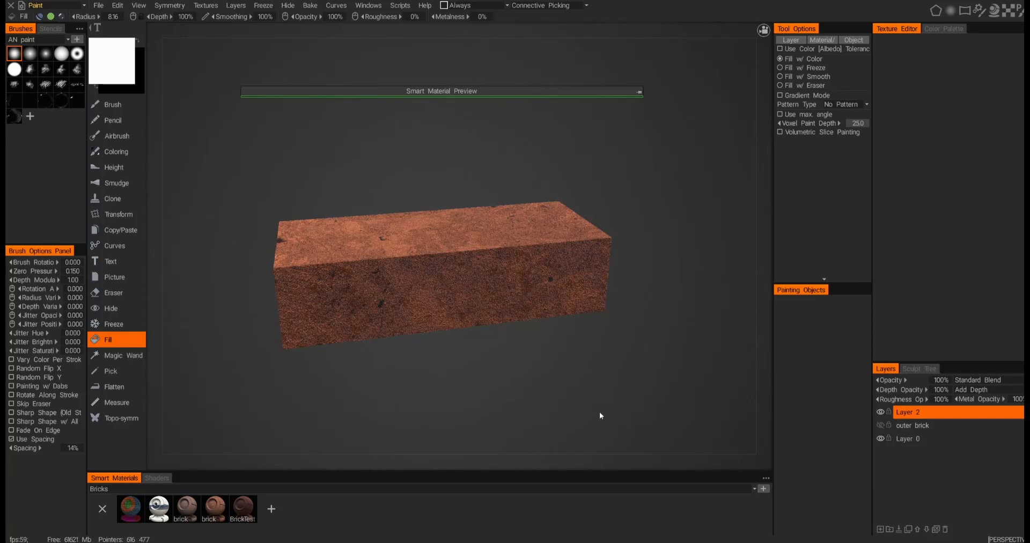
{"action": "mouse_move", "coordinate": [611, 403]}
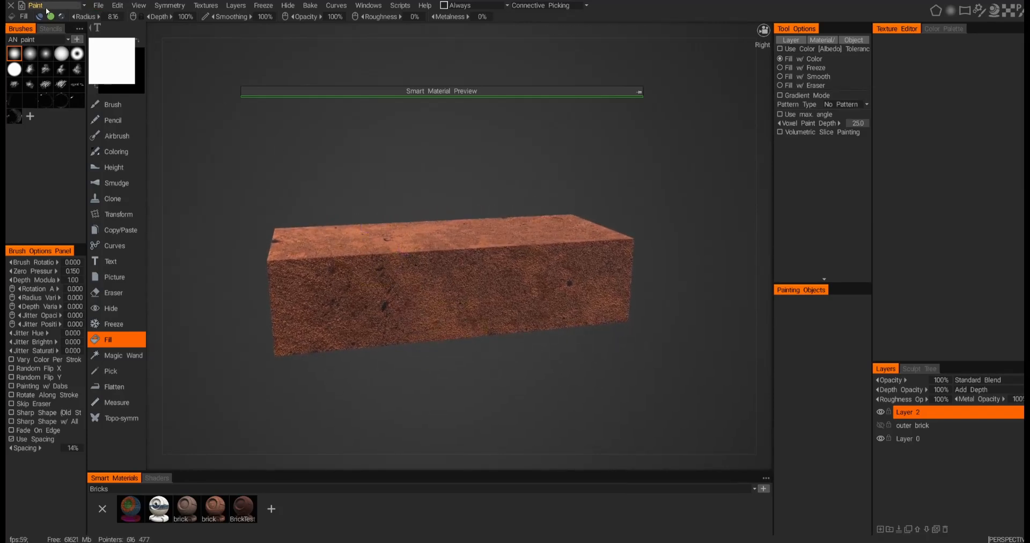
{"action": "left_click", "coordinate": [35, 6]}
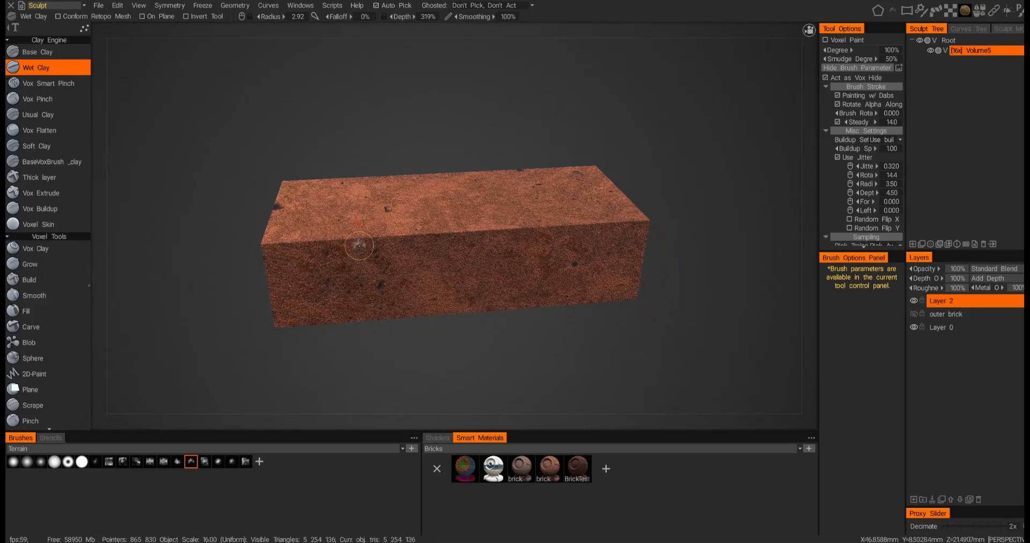
Step: Orbit and zoom in on the brick's lower front edge to begin carving a chip
{"action": "left_click_drag", "start_coordinate": [358, 245], "coordinate": [465, 258]}
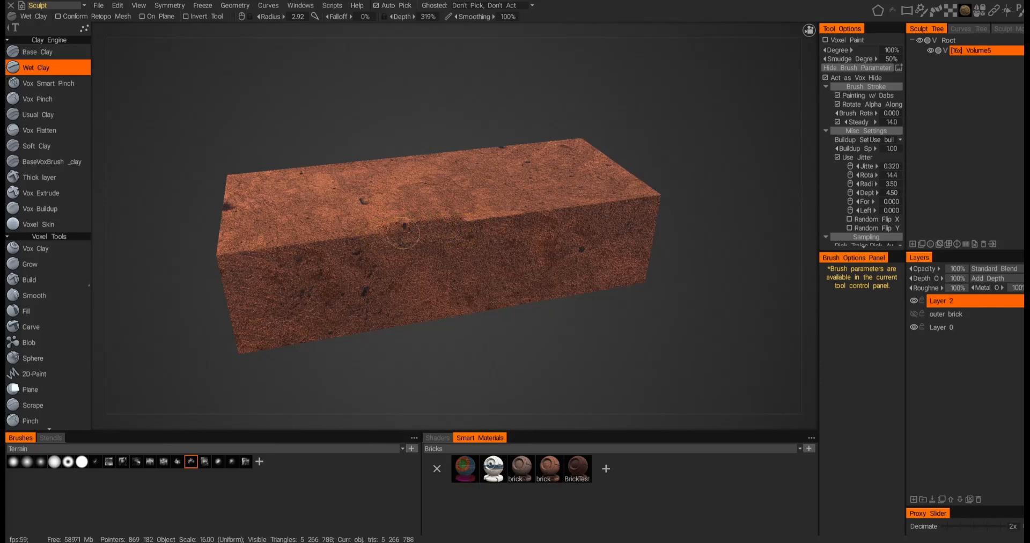
{"action": "left_click_drag", "start_coordinate": [414, 234], "coordinate": [374, 239]}
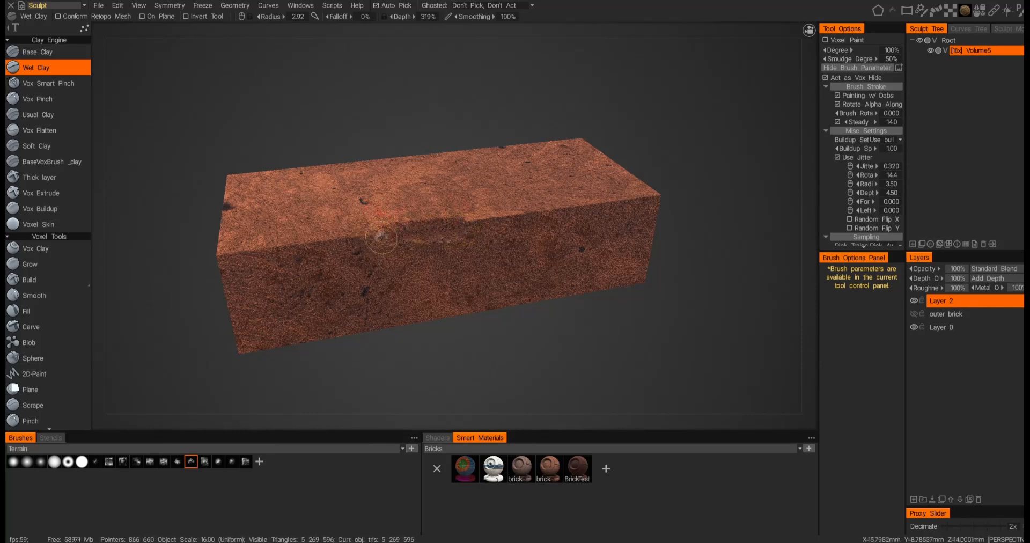
{"action": "left_click_drag", "start_coordinate": [380, 236], "coordinate": [427, 230]}
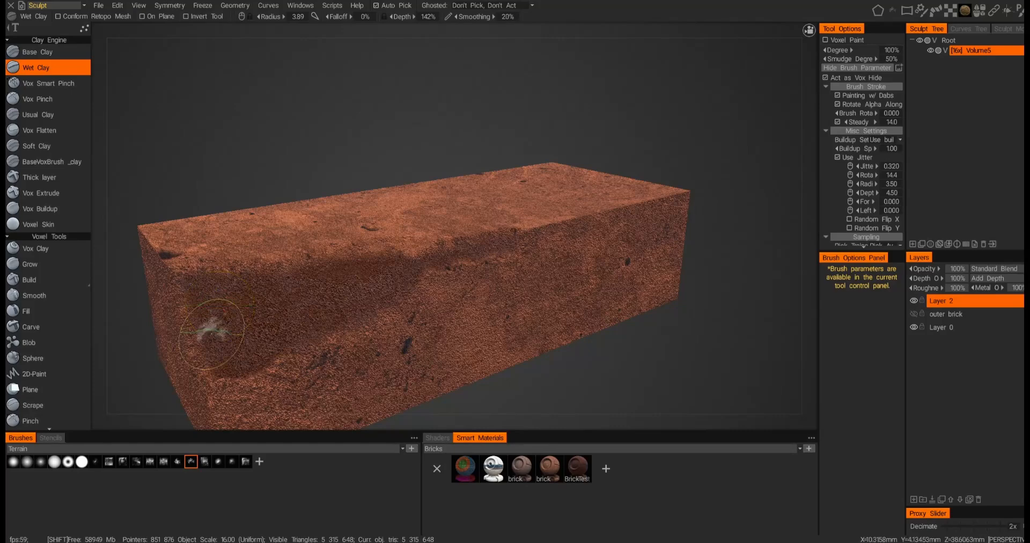
Step: Raise Wet Clay smoothing to 100% and wear rough chips across the front face
{"action": "left_click", "coordinate": [210, 328]}
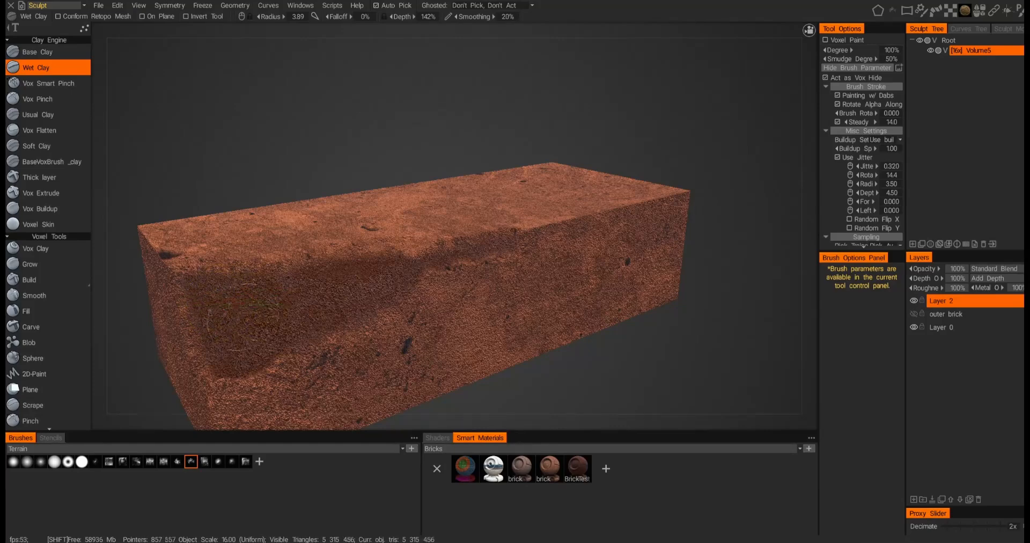
{"action": "left_click", "coordinate": [204, 292]}
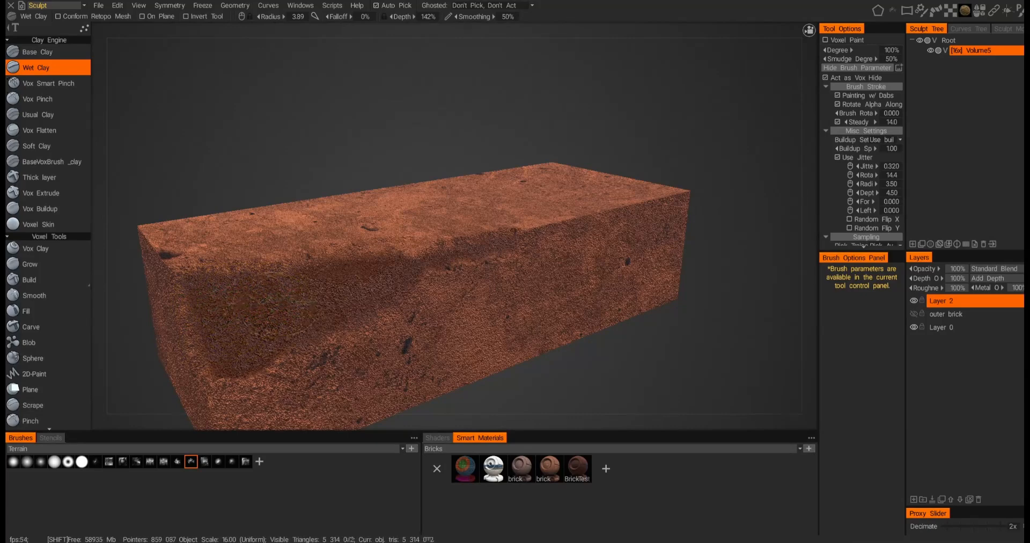
{"action": "left_click", "coordinate": [418, 338]}
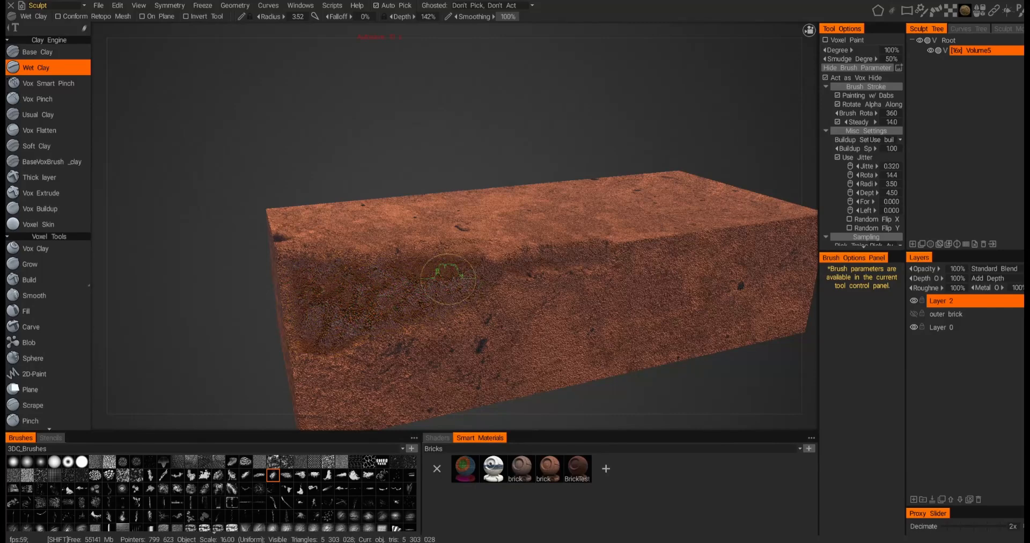
{"action": "left_click_drag", "start_coordinate": [447, 276], "coordinate": [351, 301]}
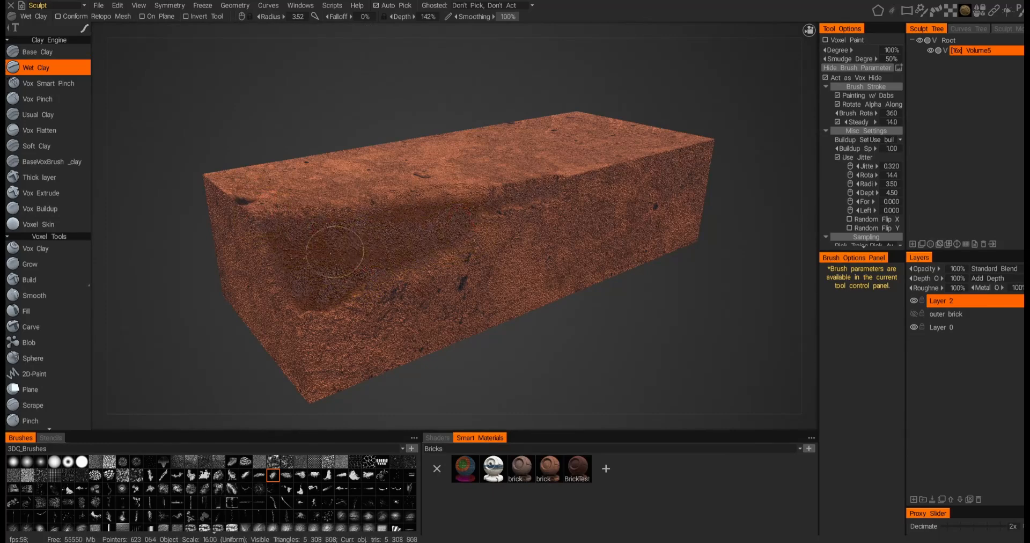
Step: Carve deep chips into the lower left corner using a different rough alpha, showing the Shaders library
{"action": "left_click", "coordinate": [322, 256]}
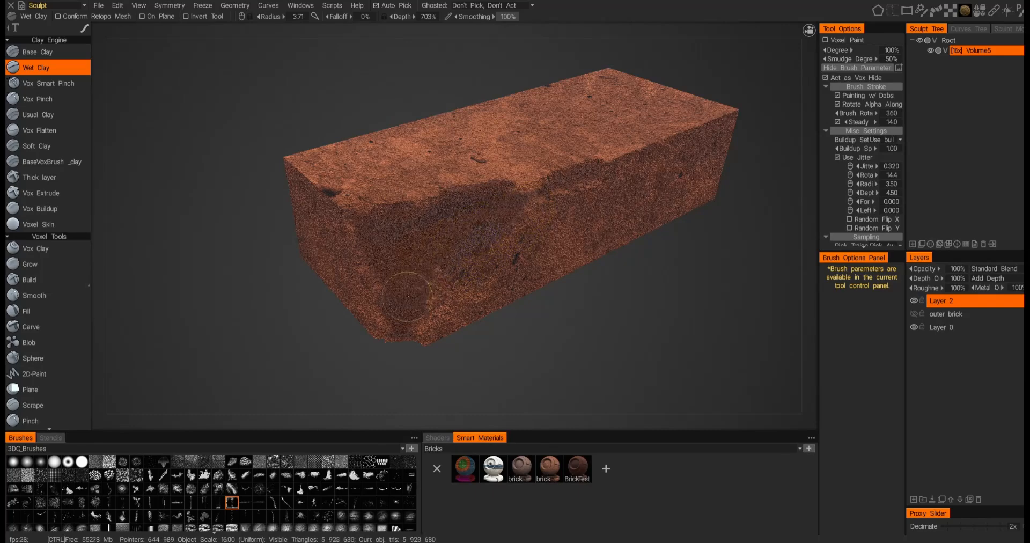
{"action": "left_click_drag", "start_coordinate": [404, 299], "coordinate": [358, 213]}
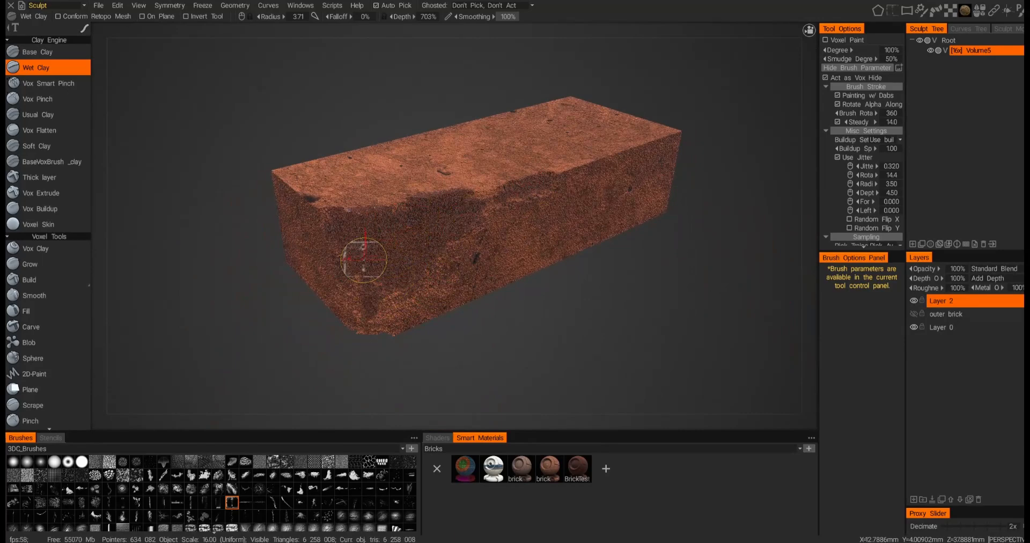
{"action": "left_click", "coordinate": [437, 437]}
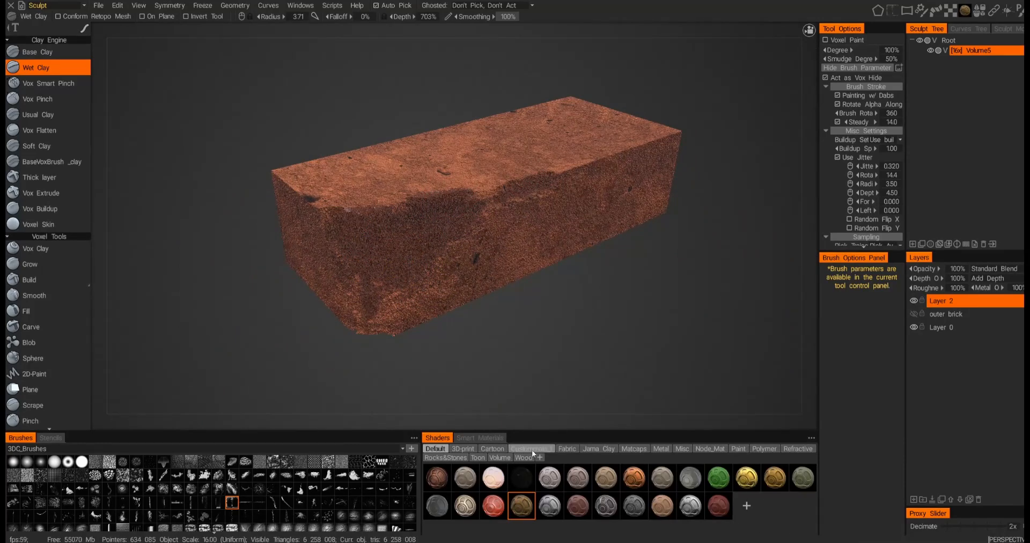
Step: Preview pale, yellowish, silvery, bluish grey and reddish shaders, settling on dark grey gritty
{"action": "left_click", "coordinate": [464, 477]}
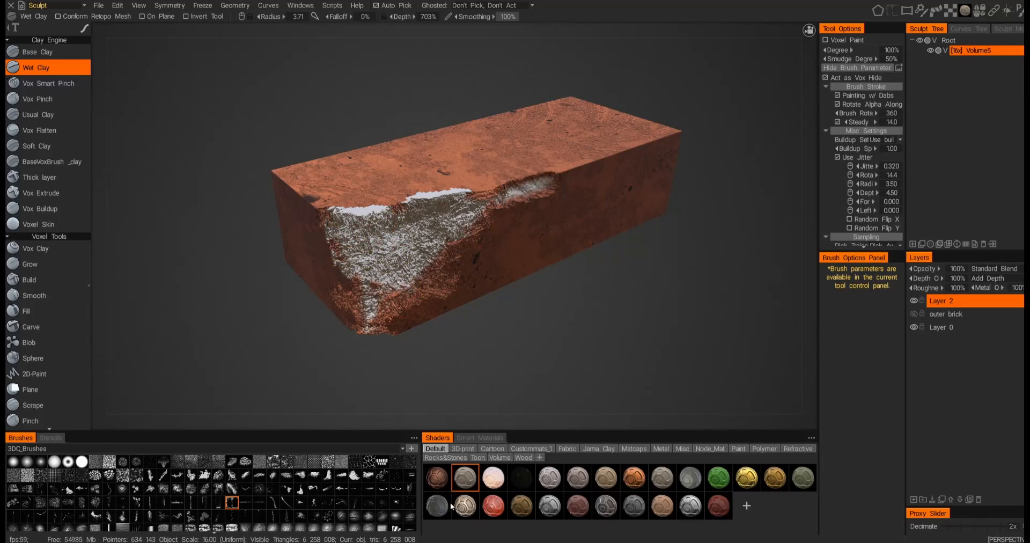
{"action": "left_click", "coordinate": [520, 505]}
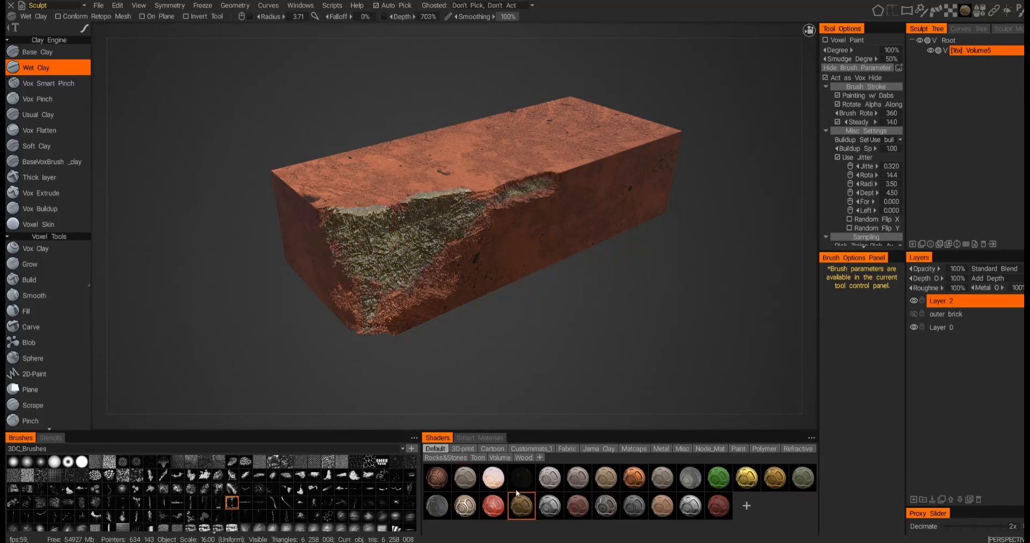
{"action": "left_click", "coordinate": [549, 476]}
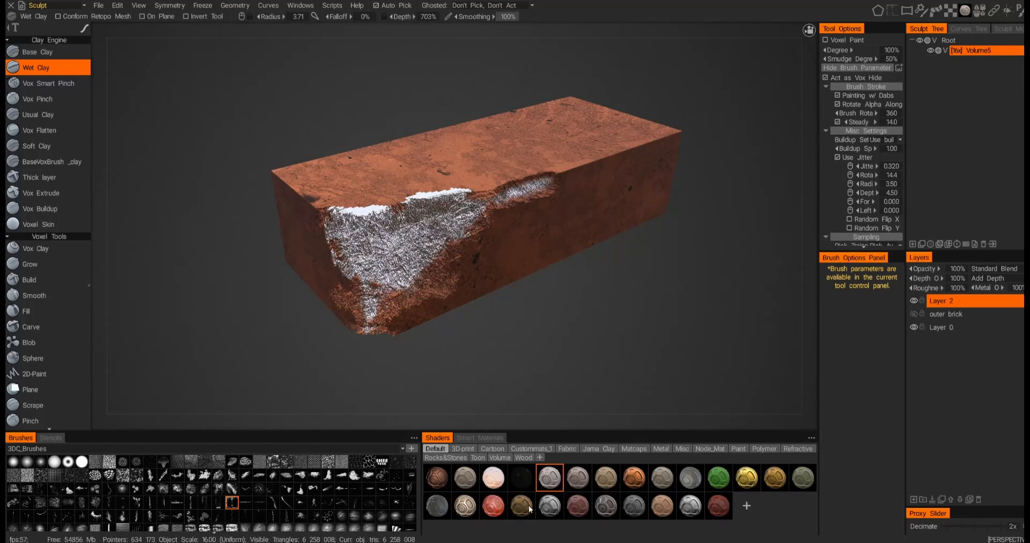
{"action": "left_click", "coordinate": [577, 505]}
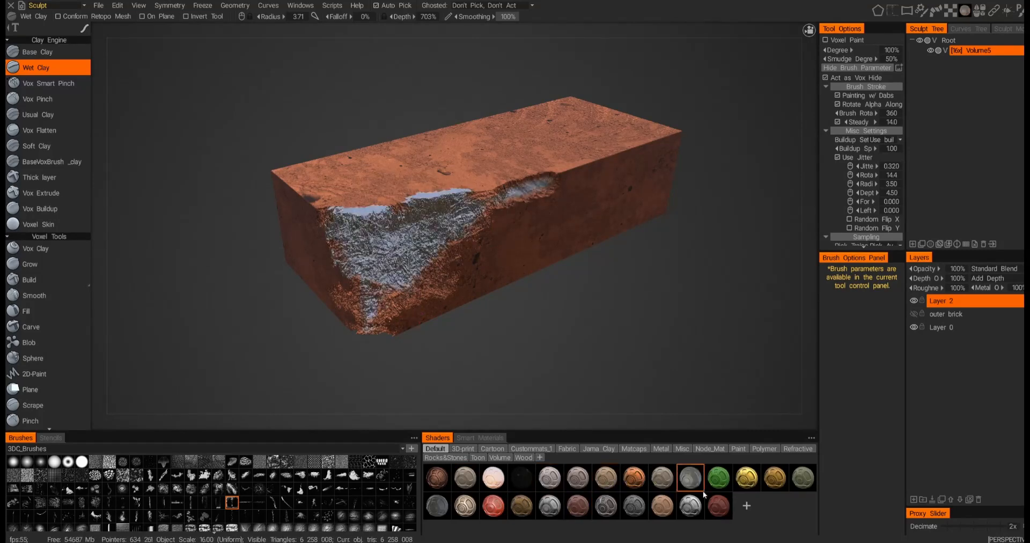
{"action": "left_click", "coordinate": [717, 506]}
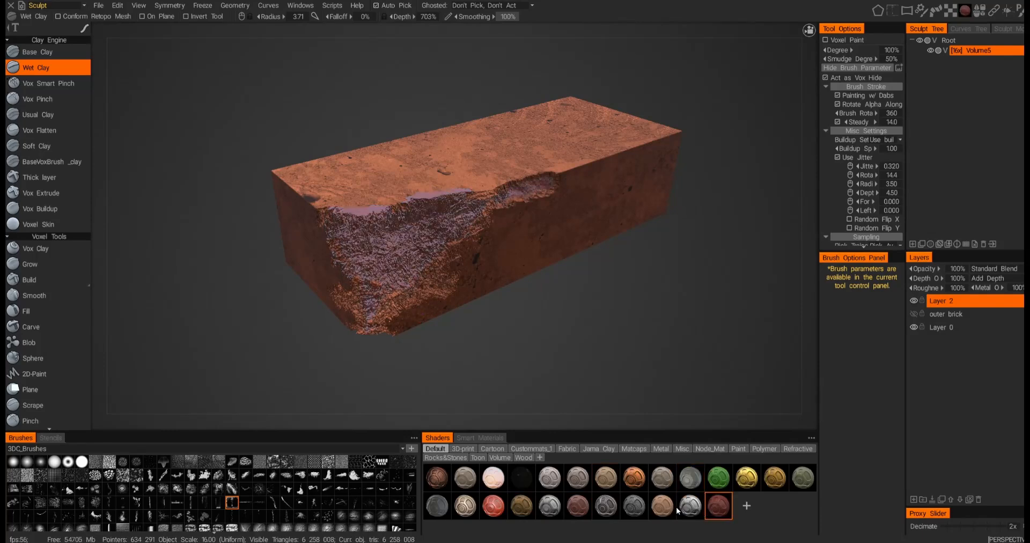
{"action": "left_click", "coordinate": [633, 505]}
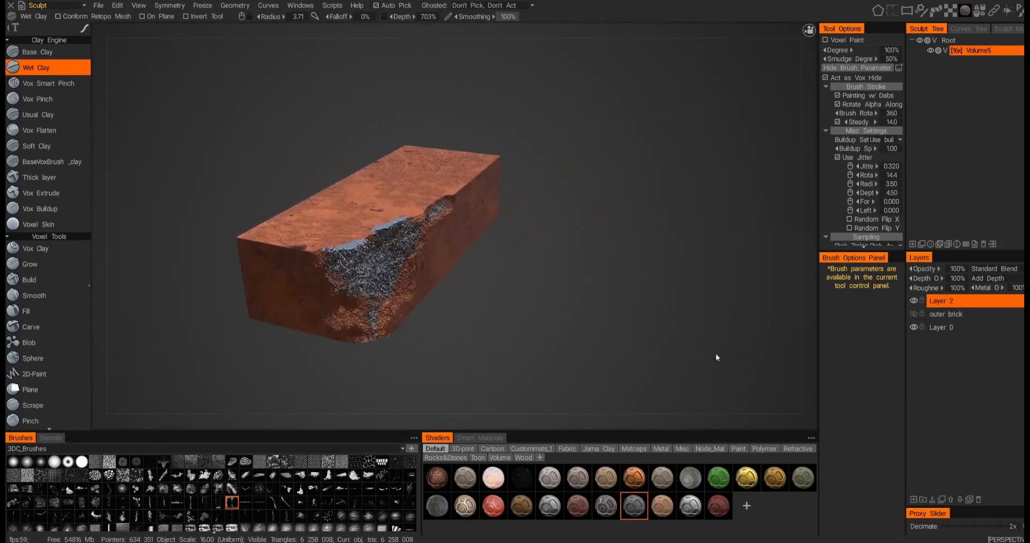
{"action": "mouse_move", "coordinate": [692, 336]}
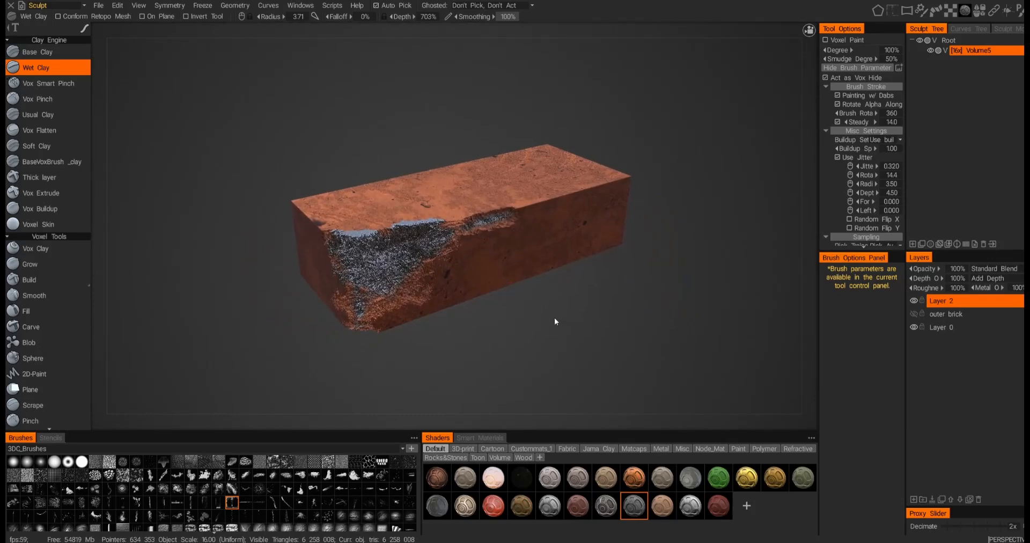
{"action": "mouse_move", "coordinate": [531, 318]}
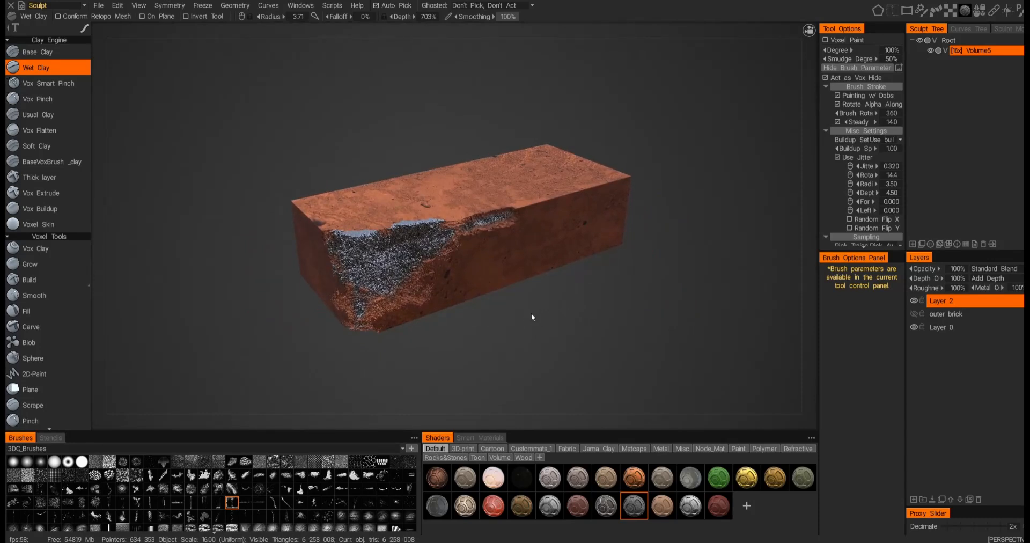
{"action": "mouse_move", "coordinate": [518, 326]}
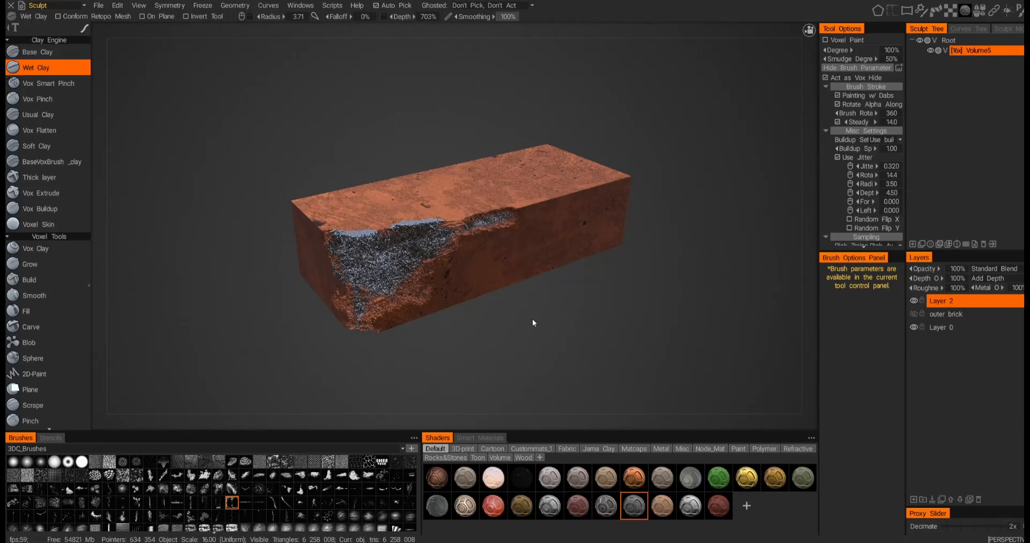
{"action": "mouse_move", "coordinate": [532, 321]}
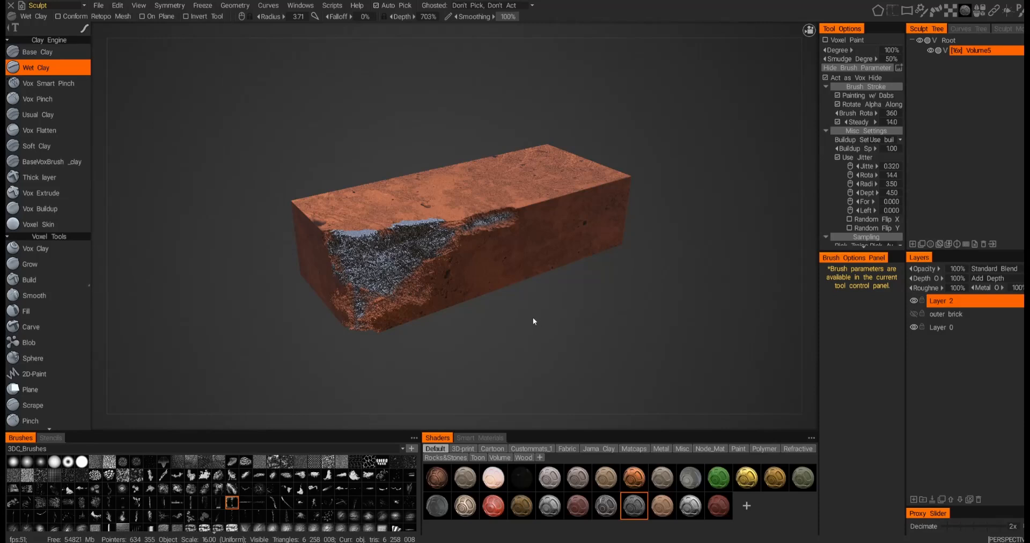